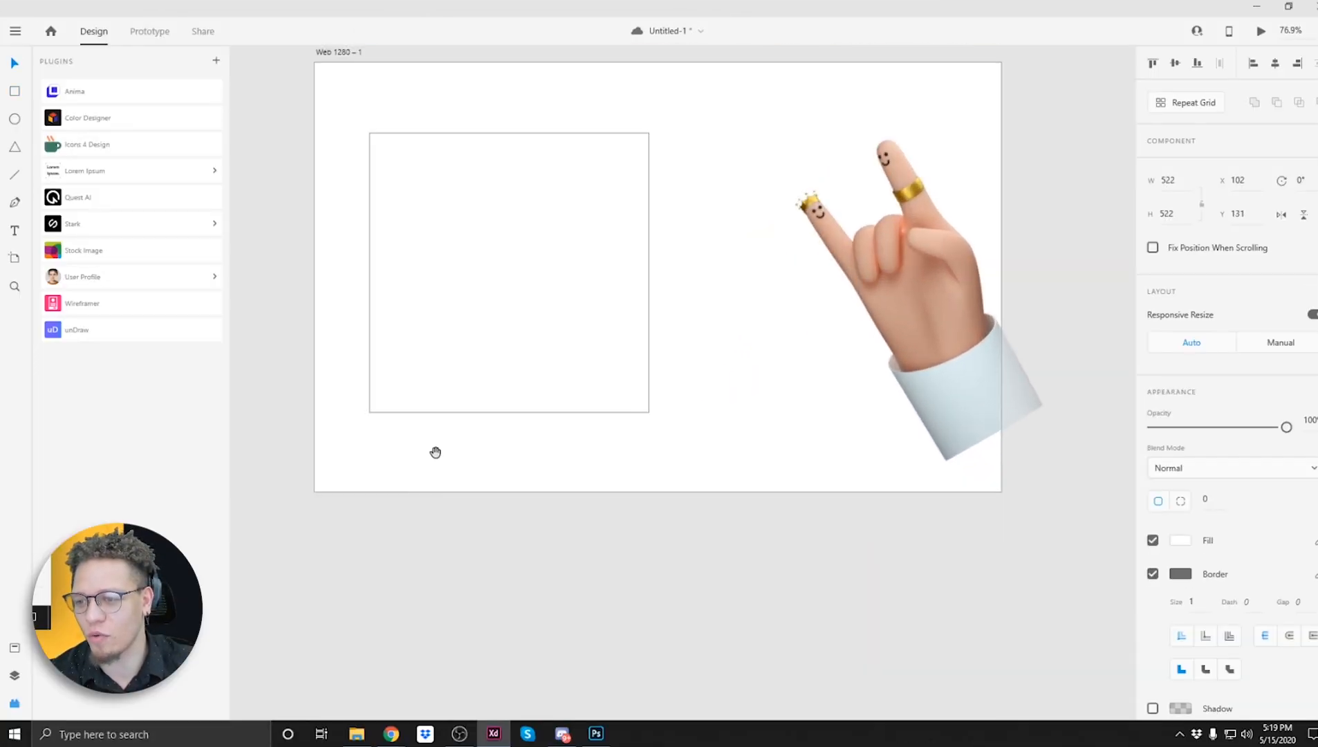
Give the white square a linear gradient fill instead of a solid colour
{"action": "left_click", "coordinate": [1179, 539]}
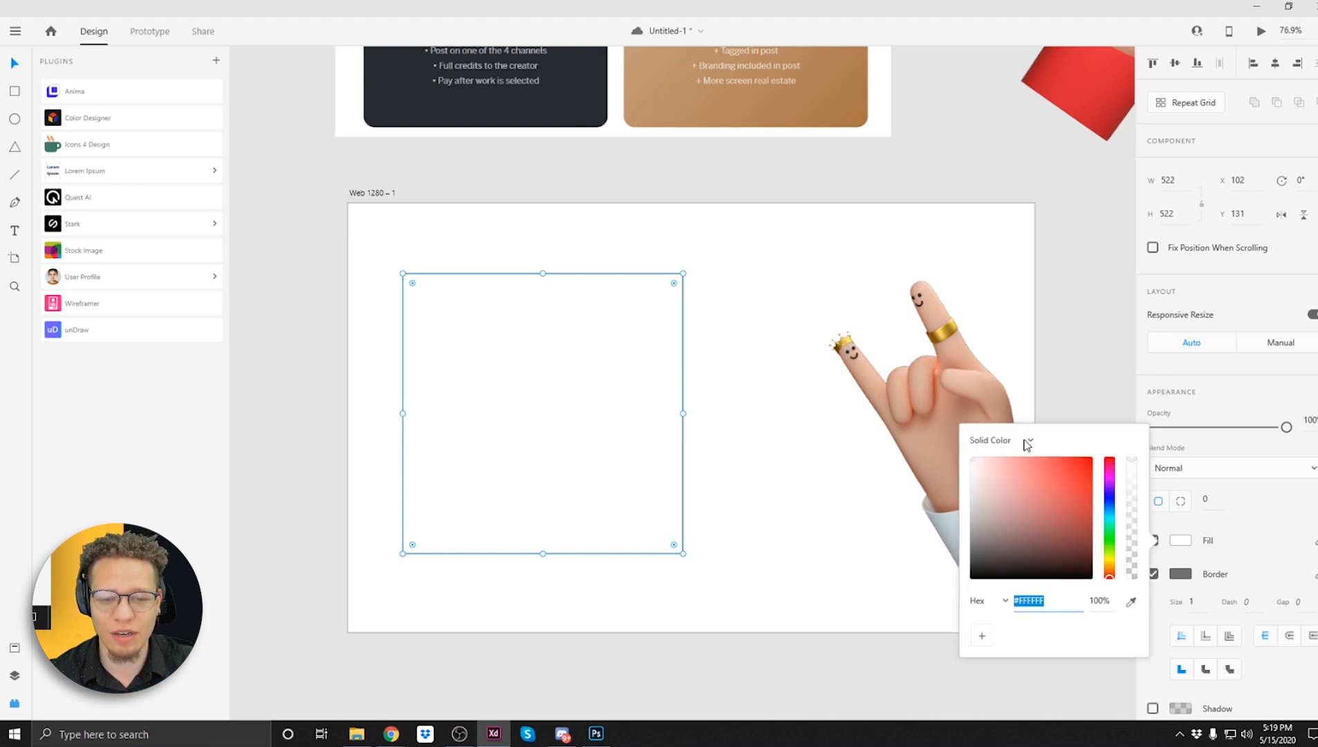
{"action": "left_click", "coordinate": [998, 438]}
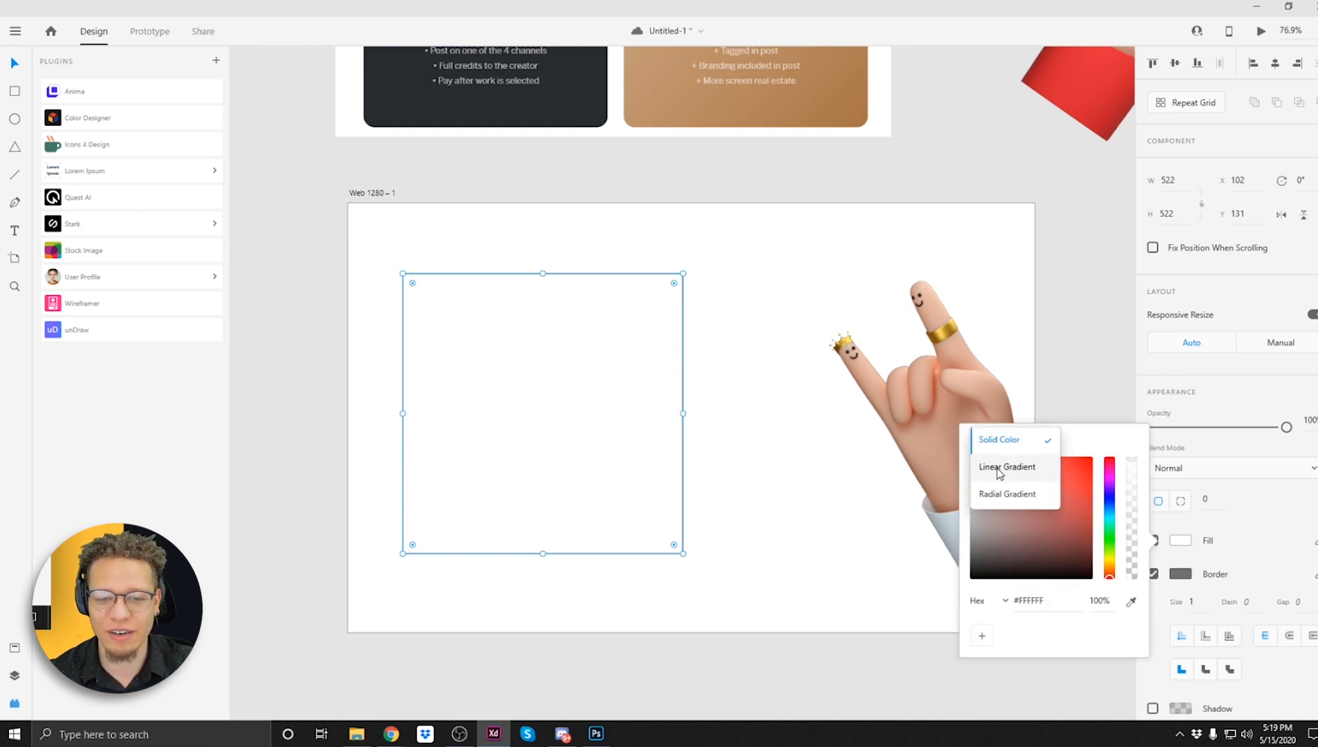
{"action": "left_click", "coordinate": [1007, 466]}
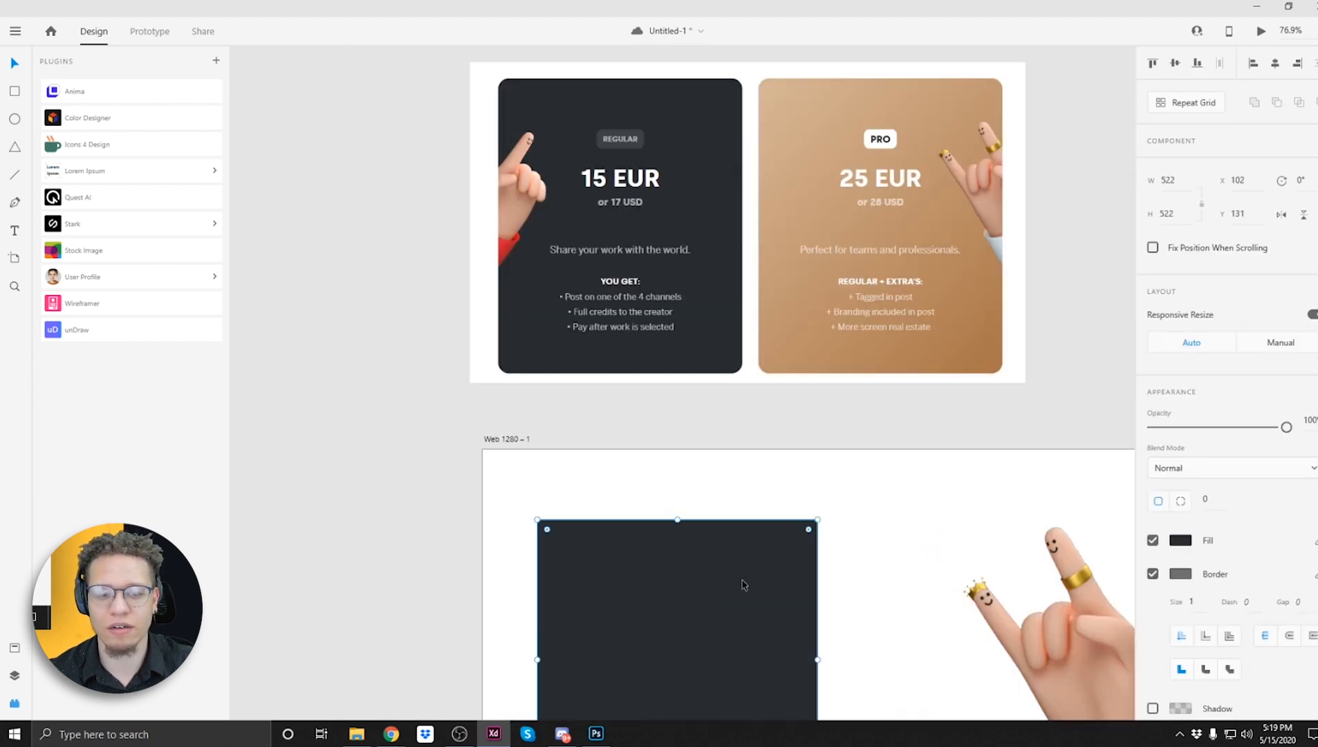
Set the gradient stops to dark greys #3E4247 and #292C30 and adjust the corner roundness
{"action": "left_click", "coordinate": [1180, 540]}
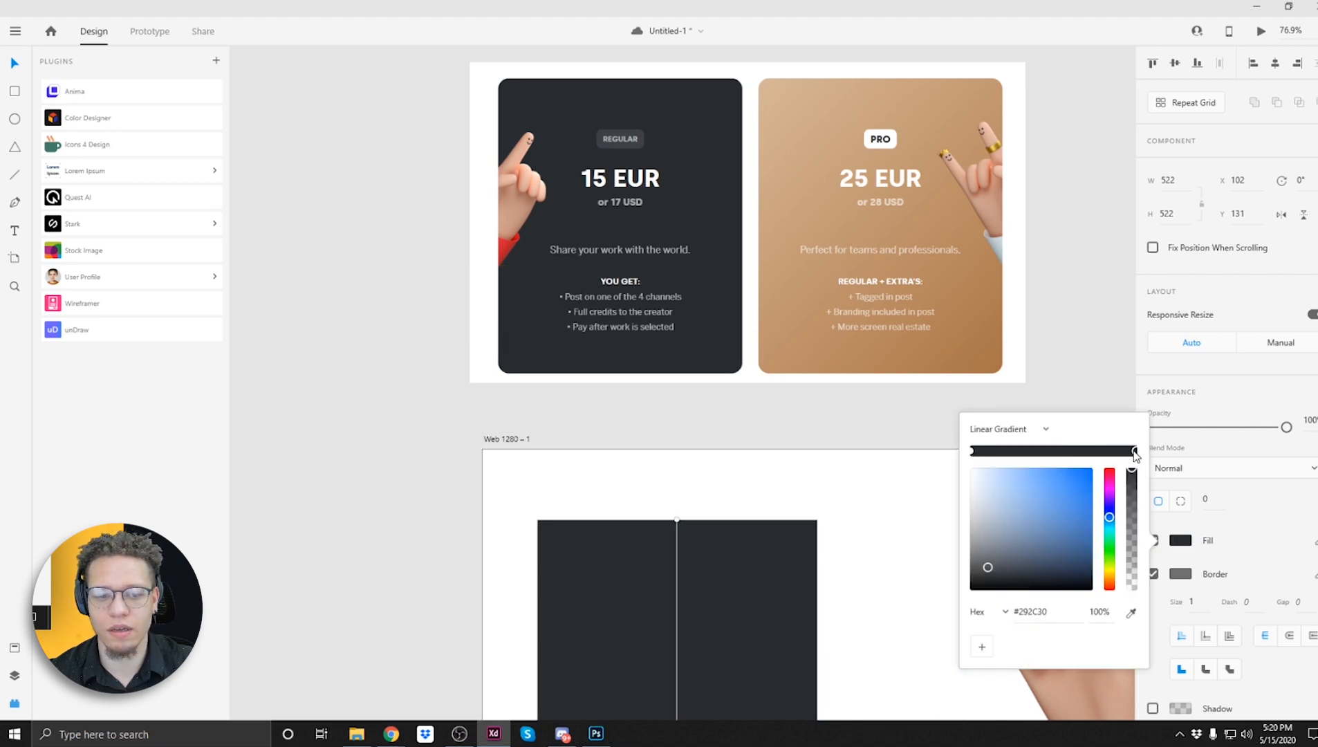
{"action": "scroll", "scroll_direction": "down", "scroll_amount": 3}
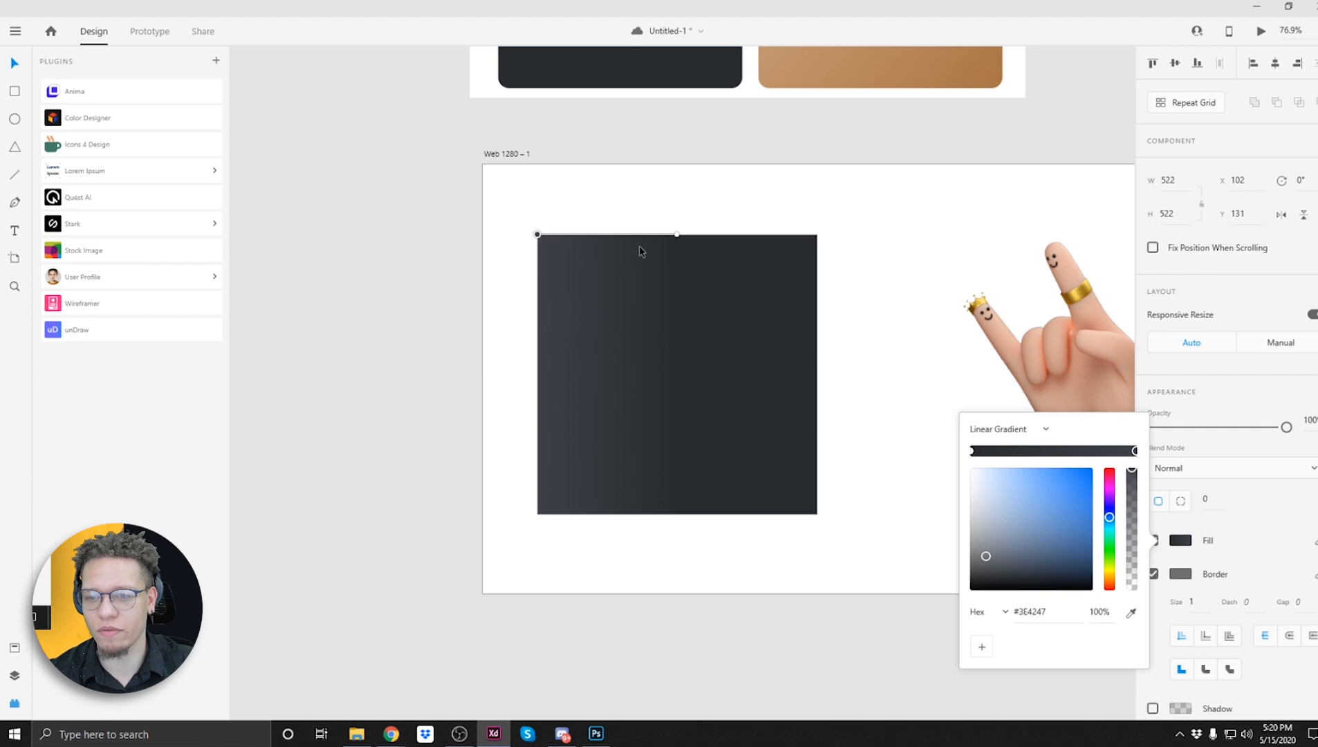
{"action": "left_click", "coordinate": [887, 348]}
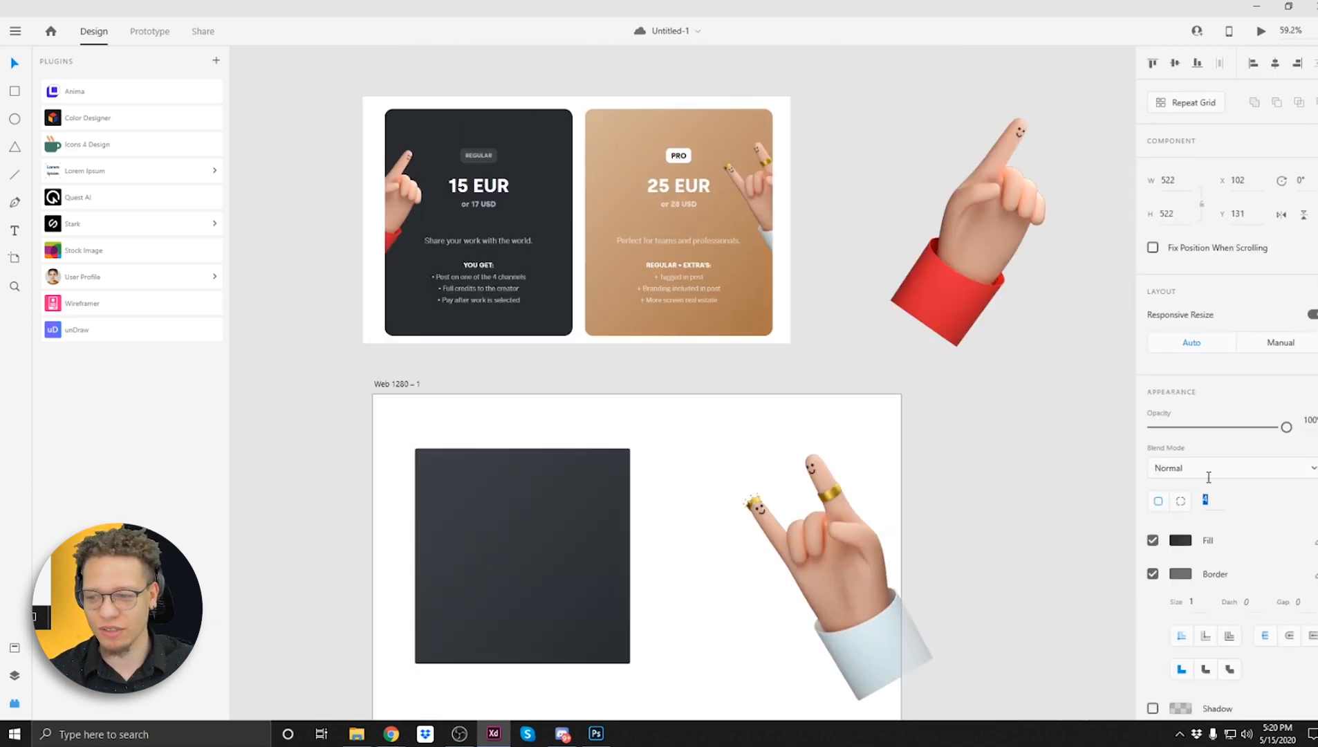
{"action": "left_click", "coordinate": [522, 555]}
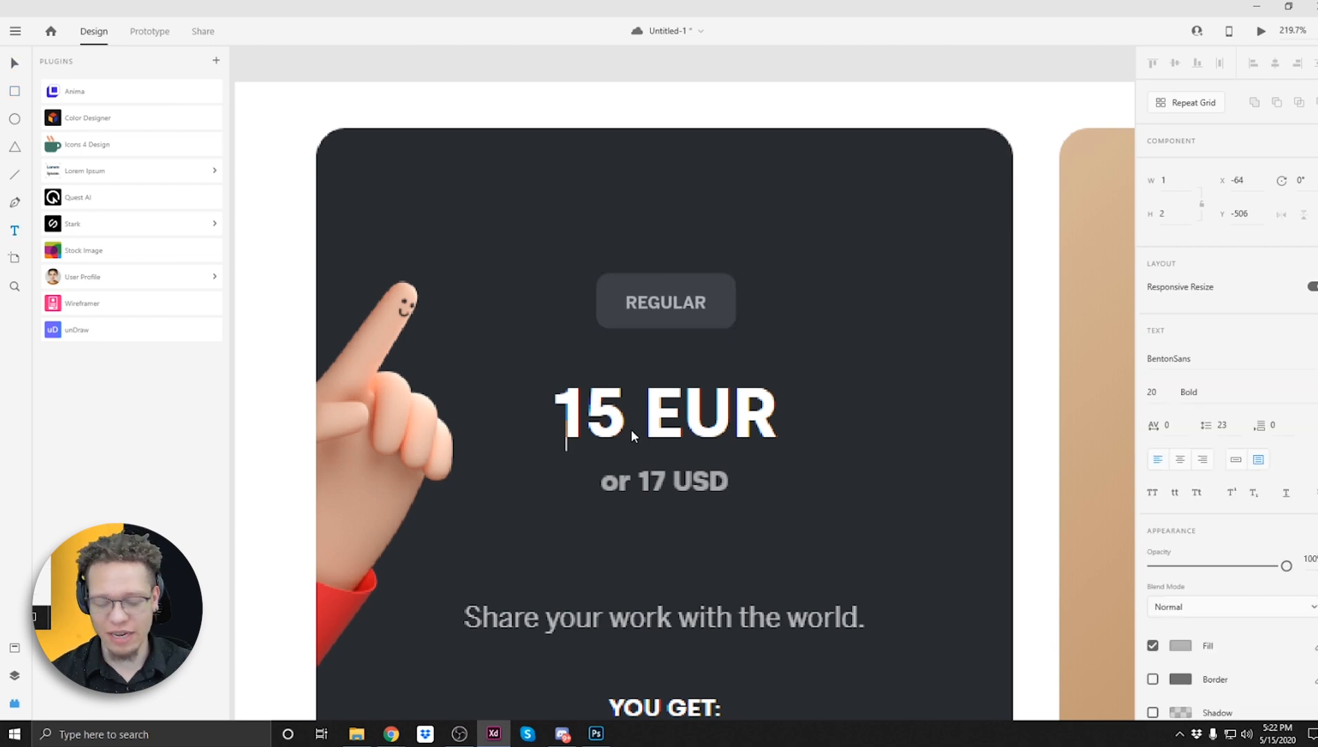
Inspect the reference price and feature text styles, then open the card shape's fill colour
{"action": "left_click", "coordinate": [664, 412]}
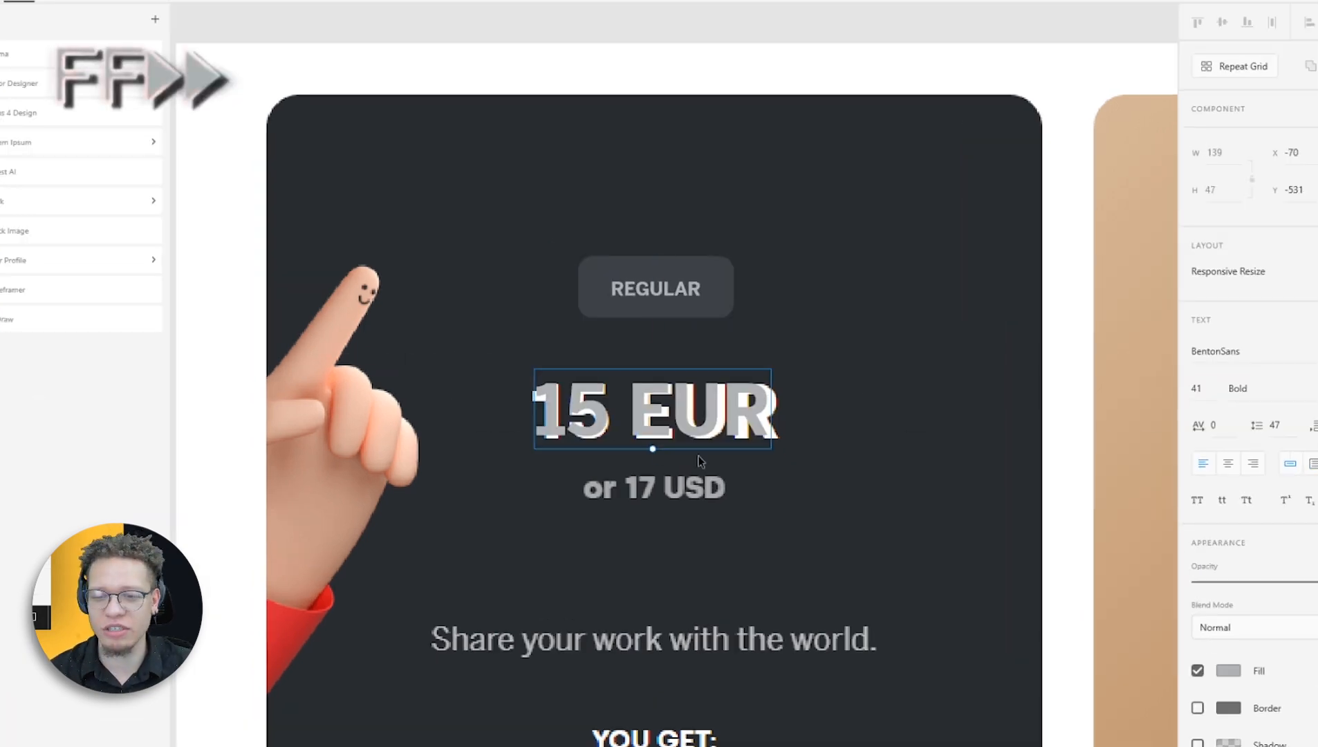
{"action": "left_click", "coordinate": [654, 488]}
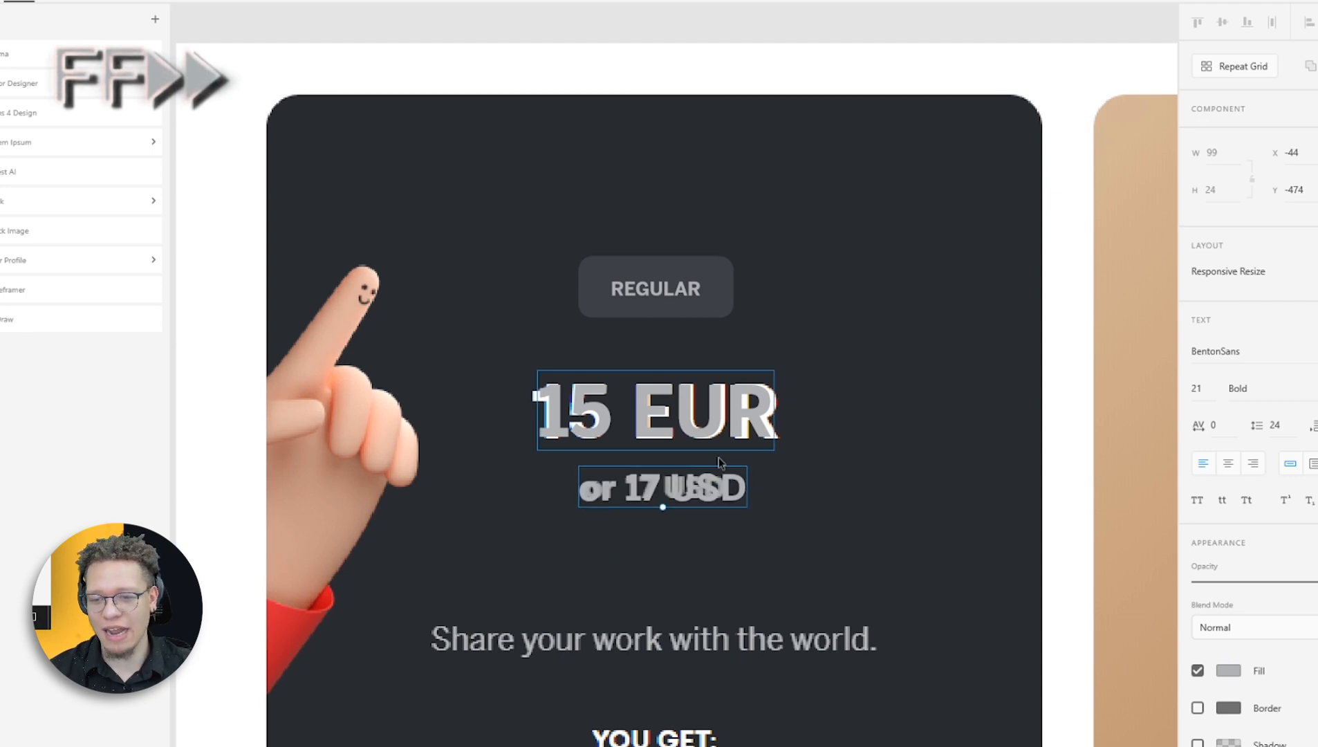
{"action": "left_click", "coordinate": [652, 638]}
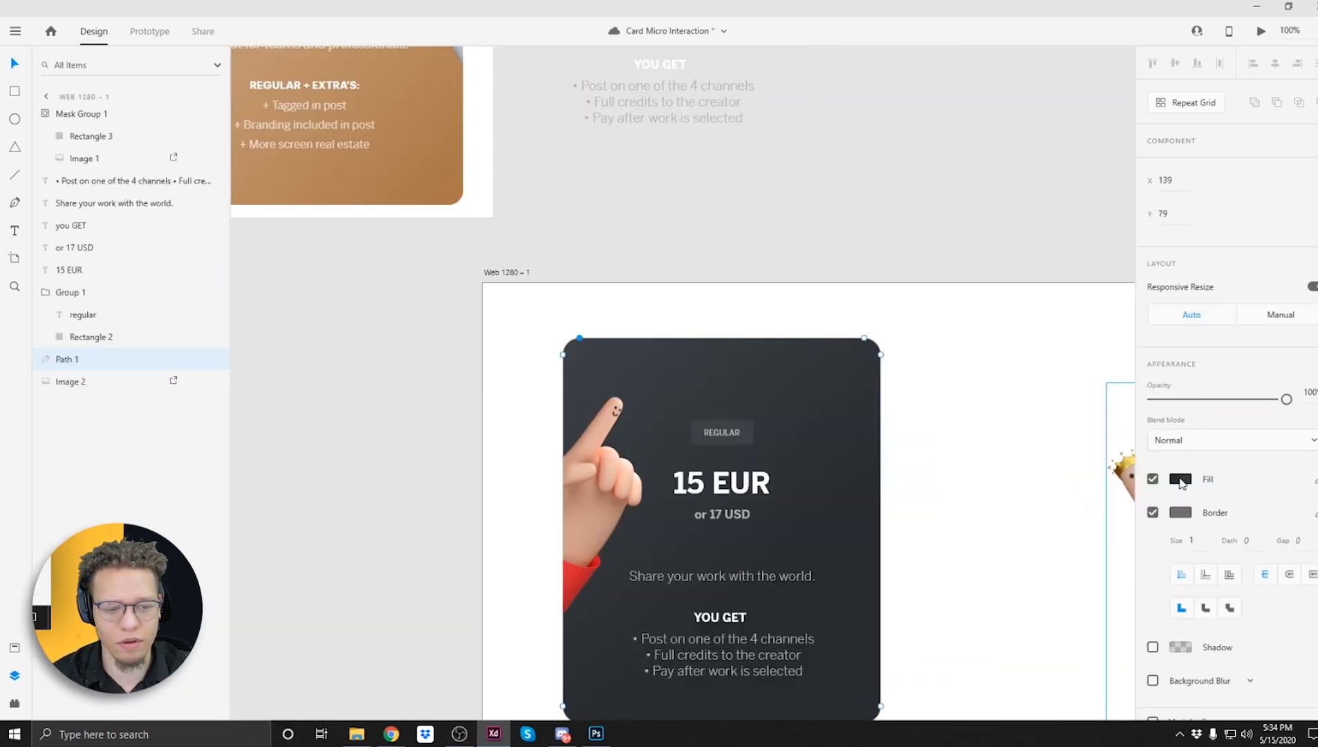
{"action": "left_click", "coordinate": [1179, 478]}
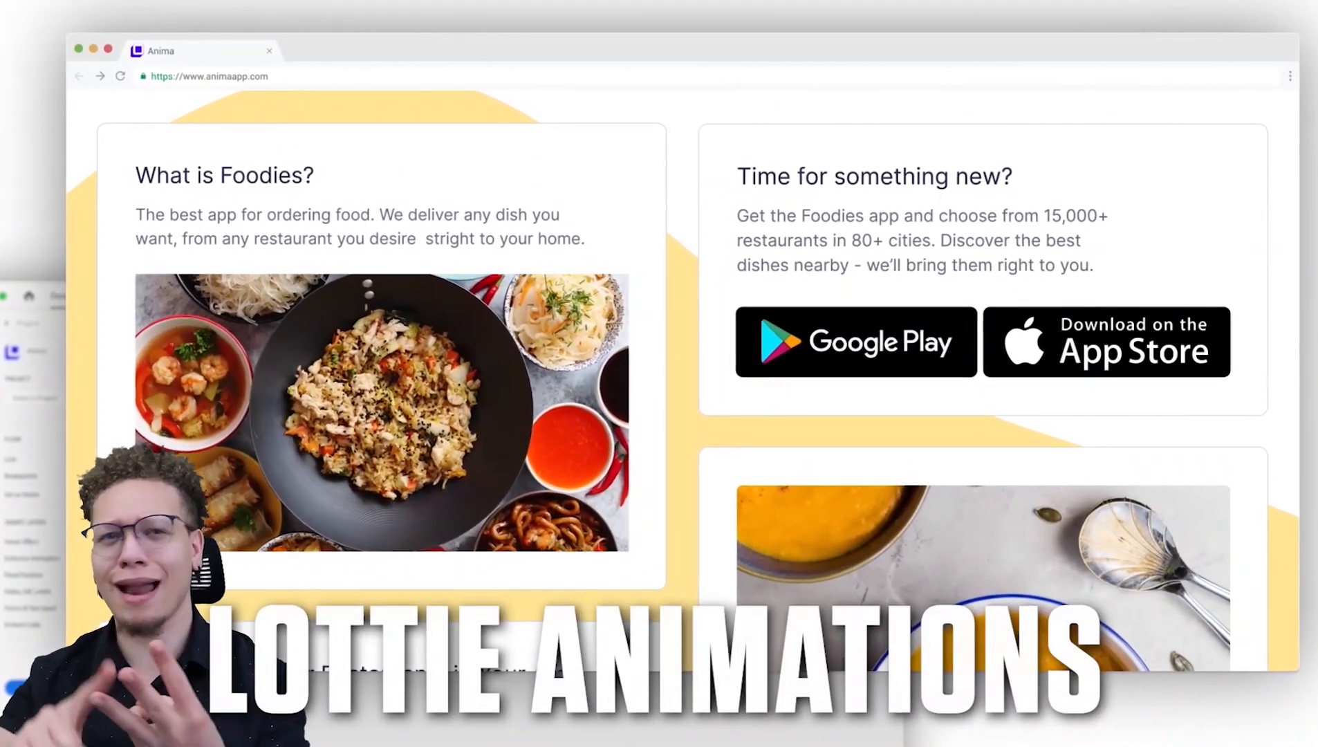
{"action": "scroll", "scroll_direction": "down", "scroll_amount": 3}
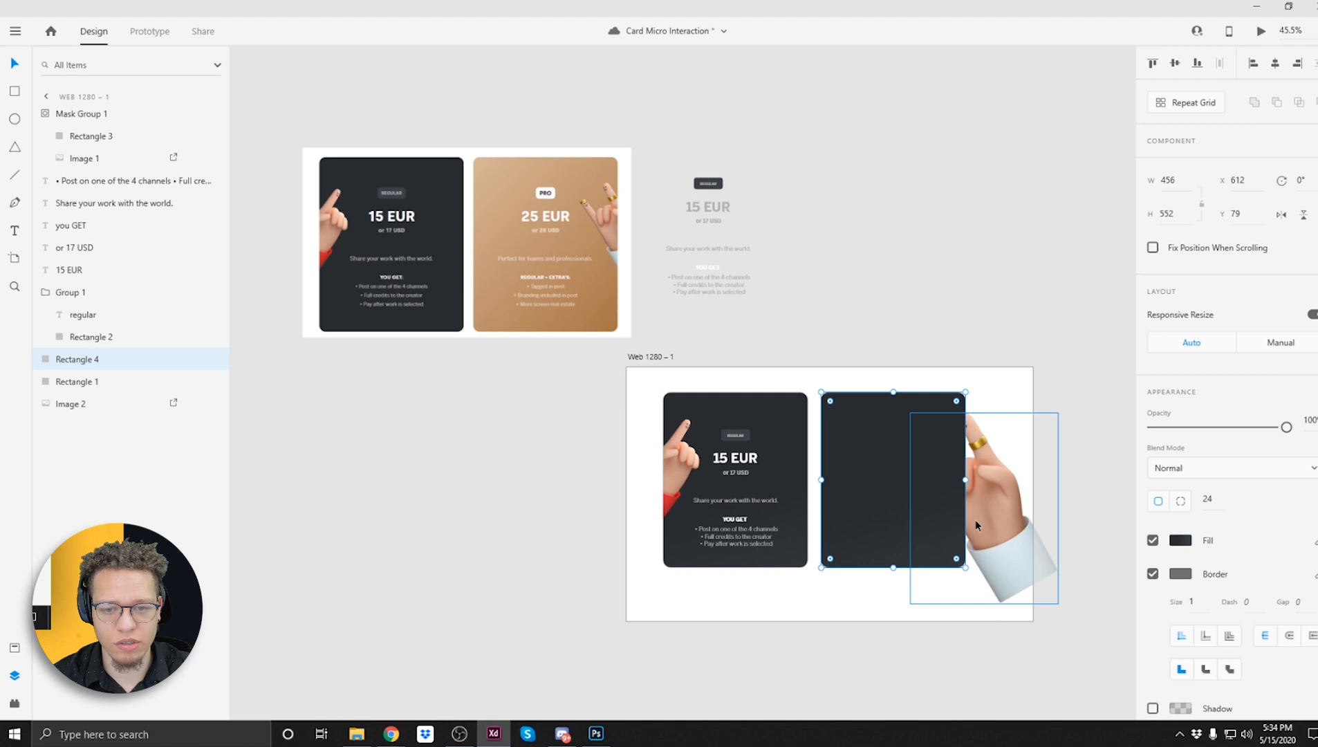
Select the hand image and copied text lines on the brown second card for editing
{"action": "left_click", "coordinate": [1179, 539]}
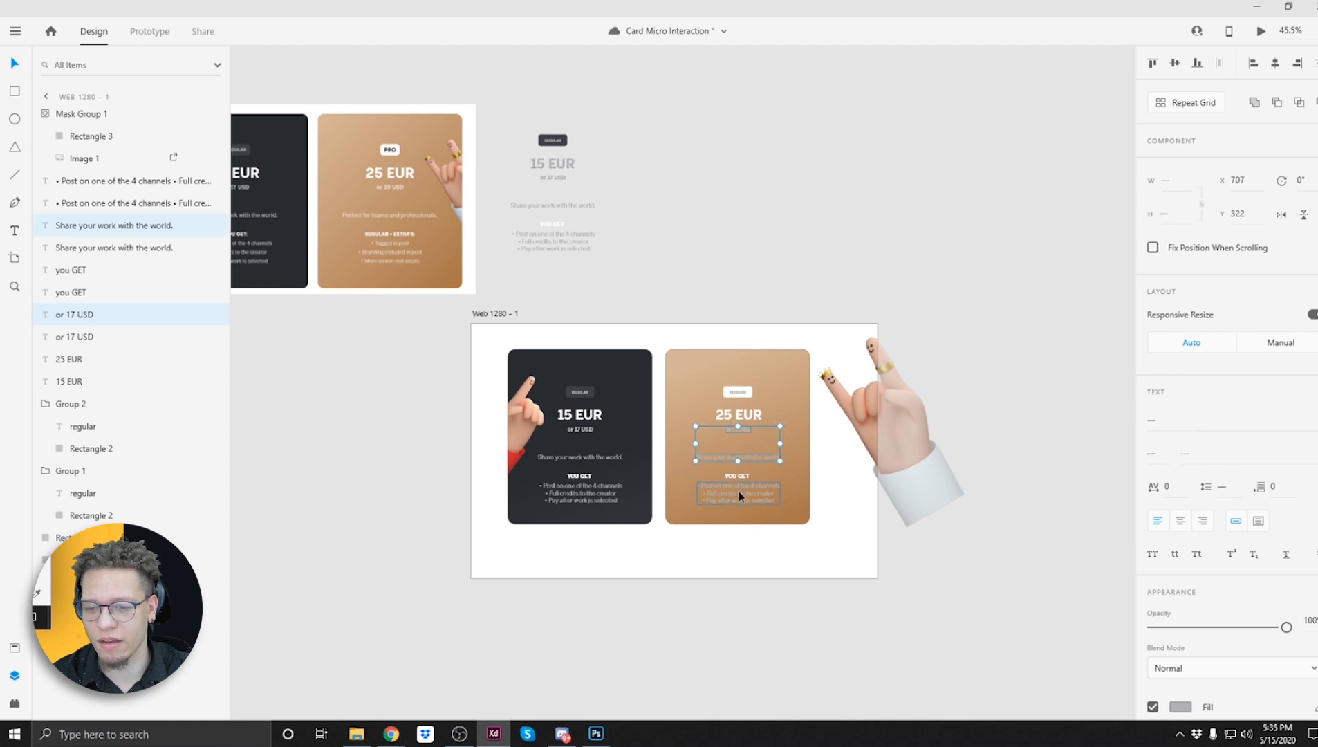
{"action": "left_click", "coordinate": [1179, 707]}
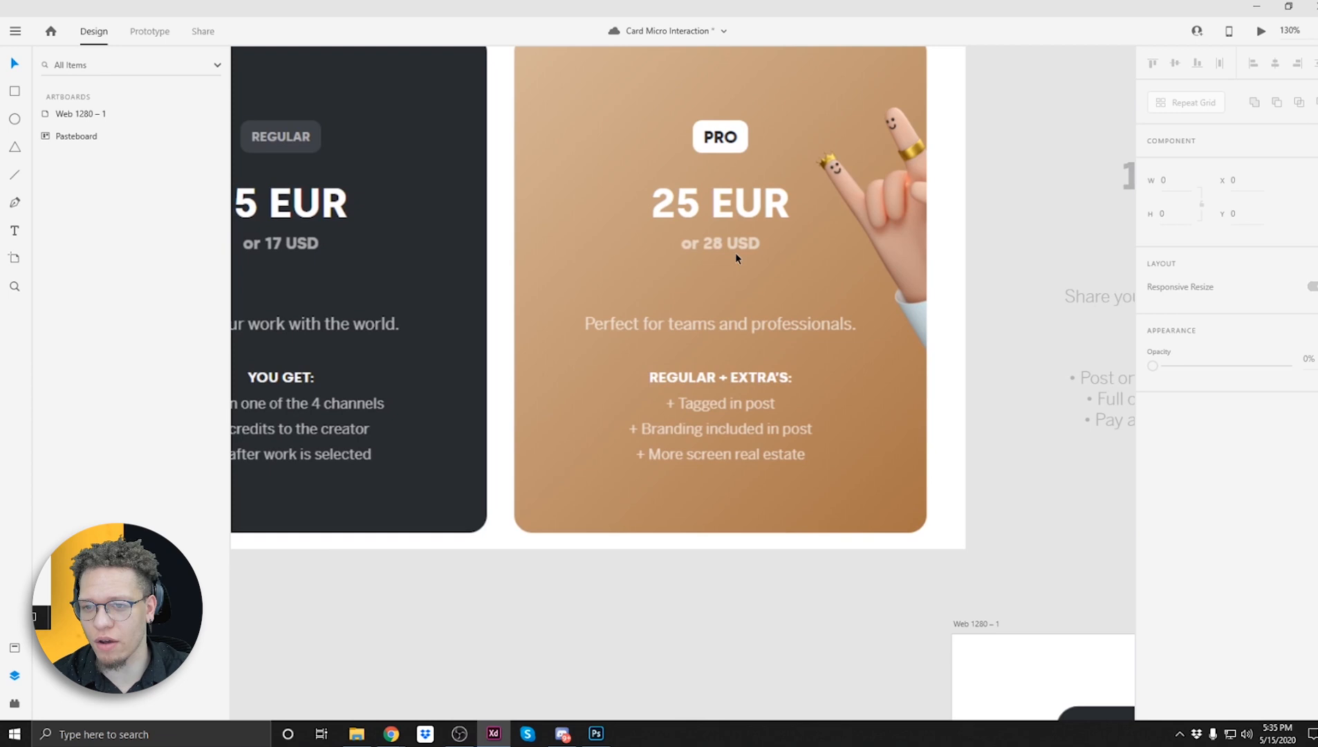
{"action": "scroll", "scroll_direction": "down", "scroll_amount": 3}
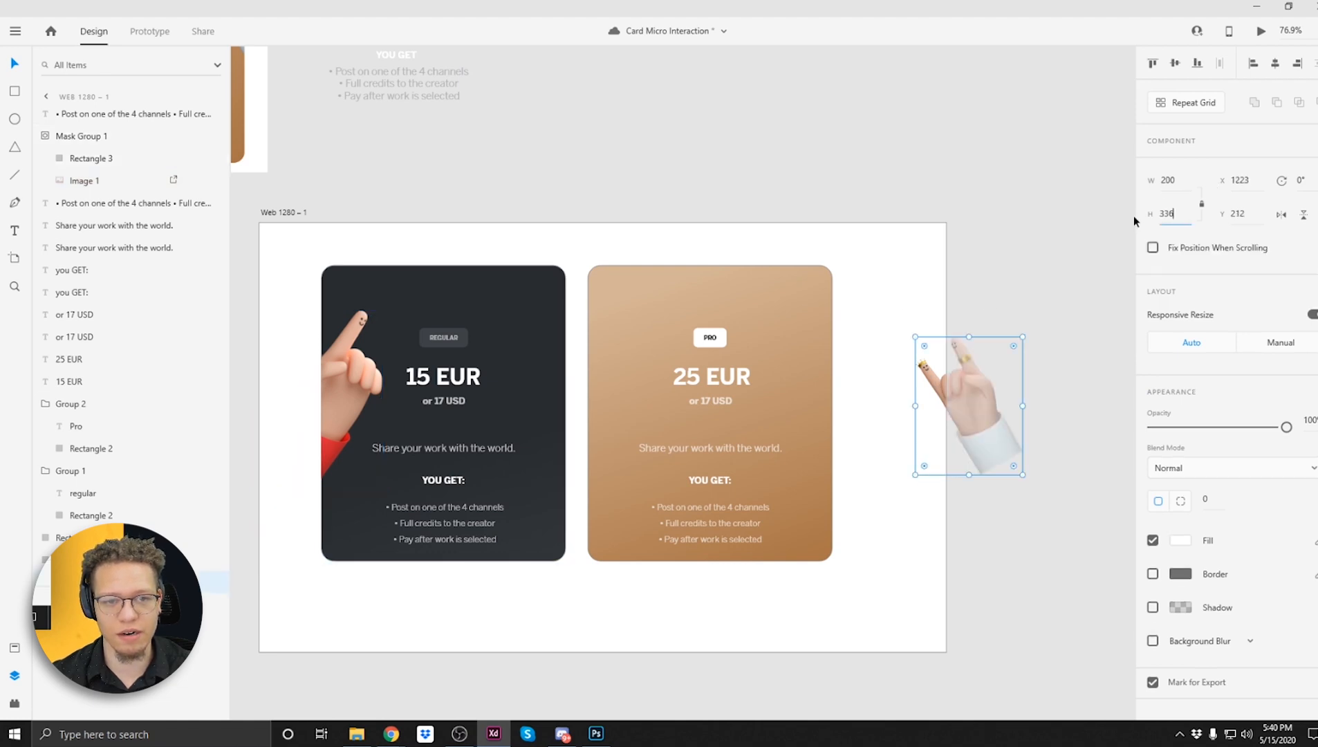
Remove the brown card's outline and start the REGULAR + EXTRA'S heading text
{"action": "left_click", "coordinate": [1152, 574]}
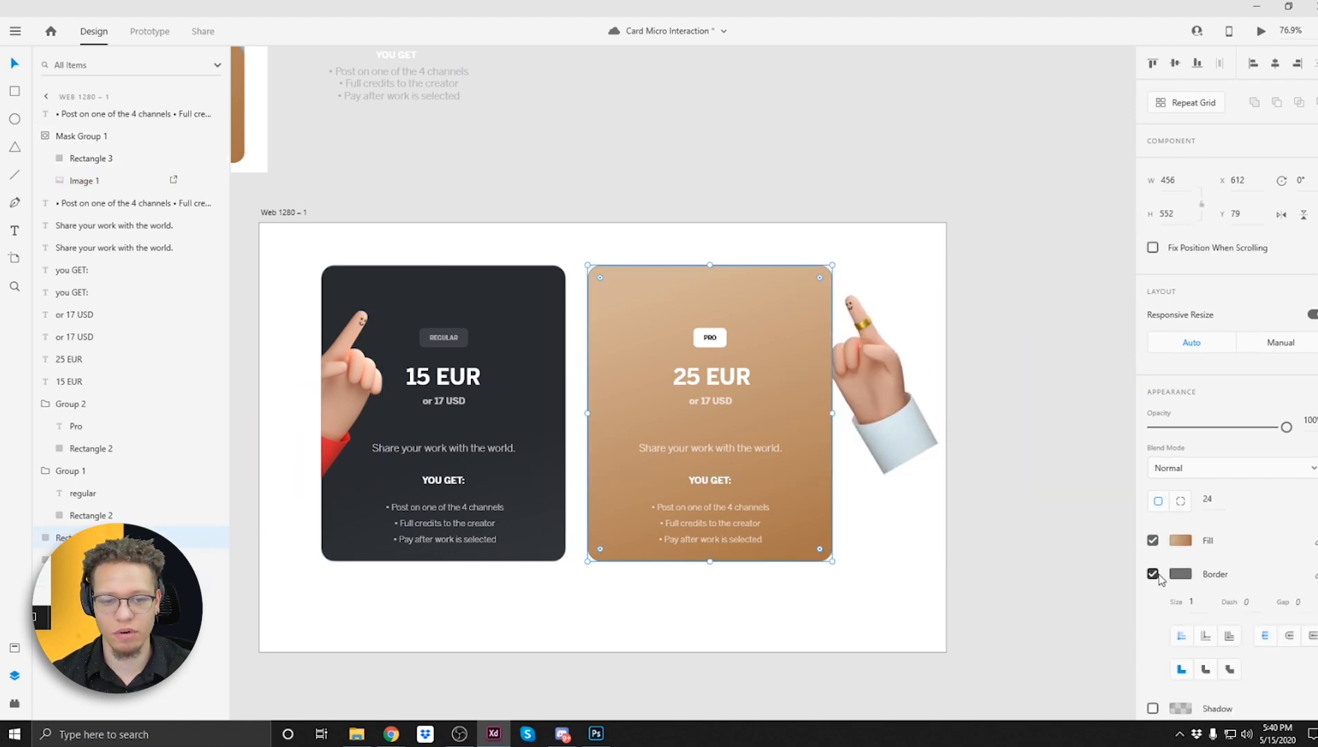
{"action": "left_click", "coordinate": [1151, 574]}
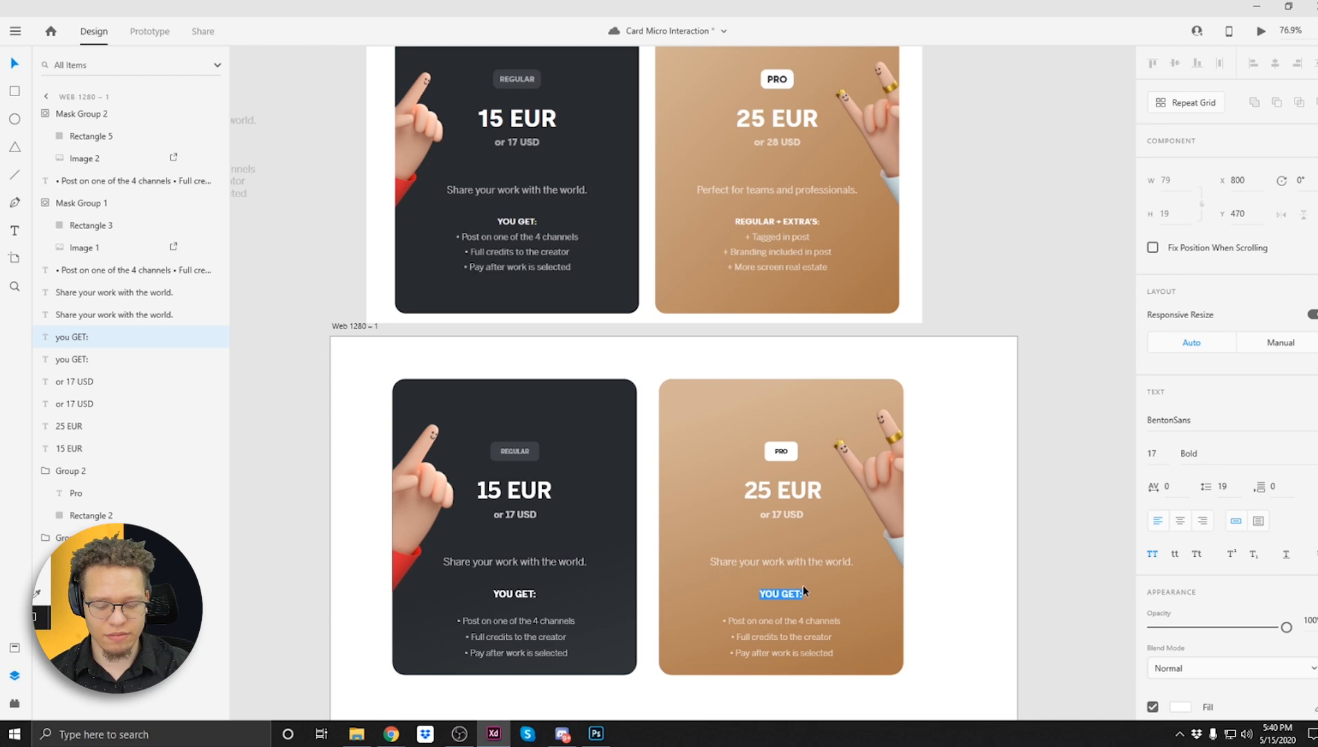
{"action": "type", "text": "REGULAR"}
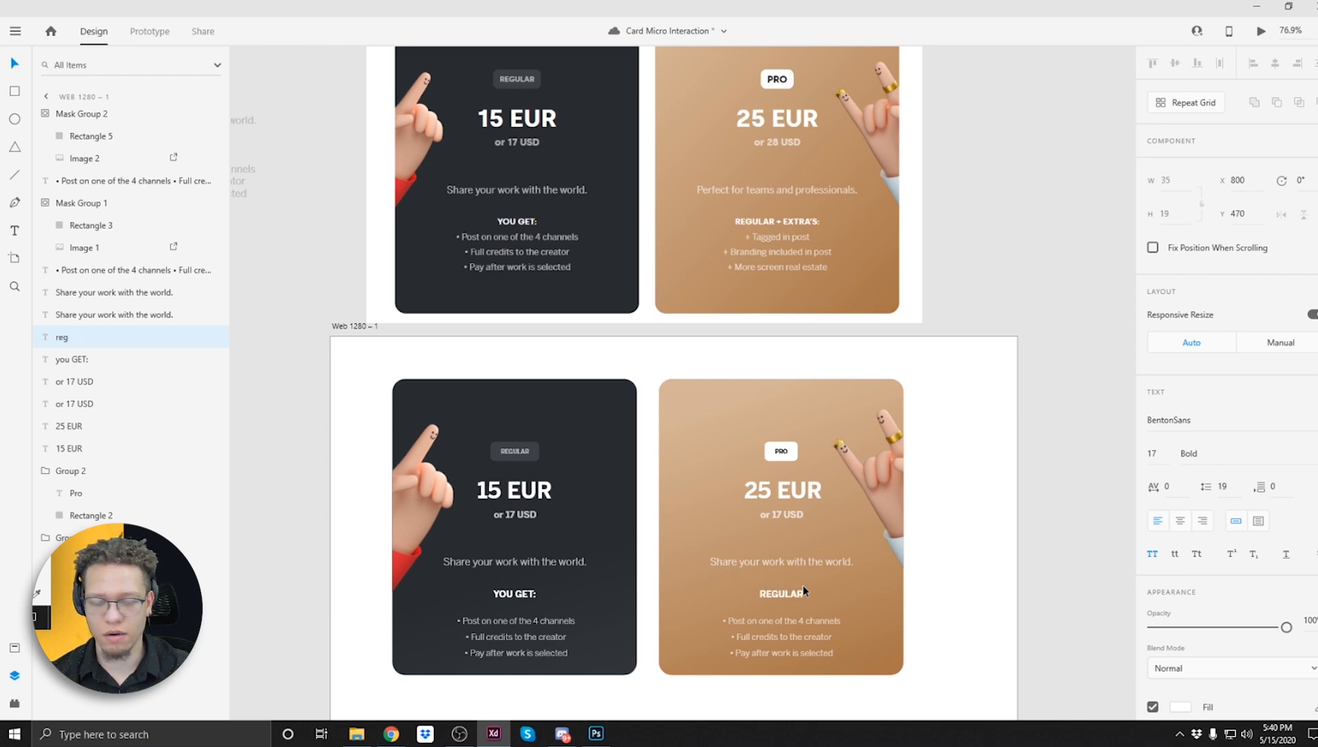
{"action": "type", "text": "EXTRA'S:"}
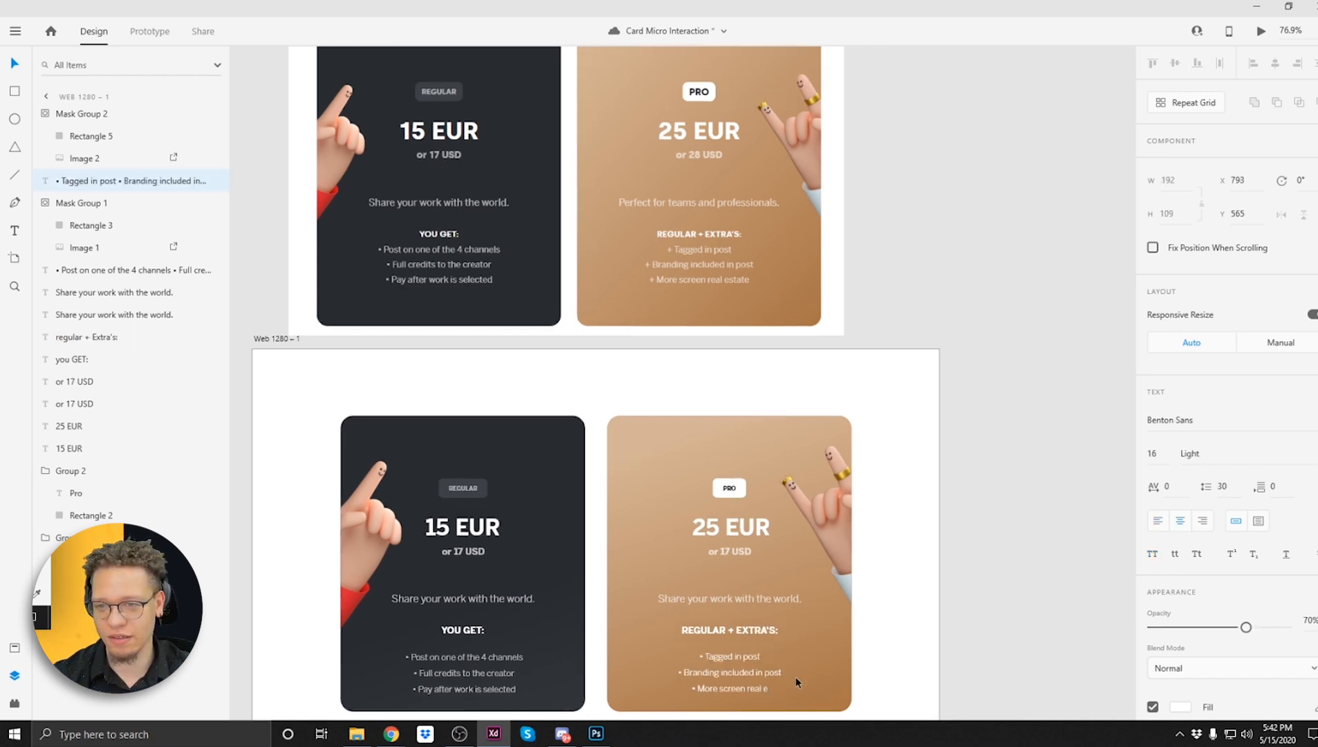
Switch to another application and return to the card design document
{"action": "key", "text": "alt+tab"}
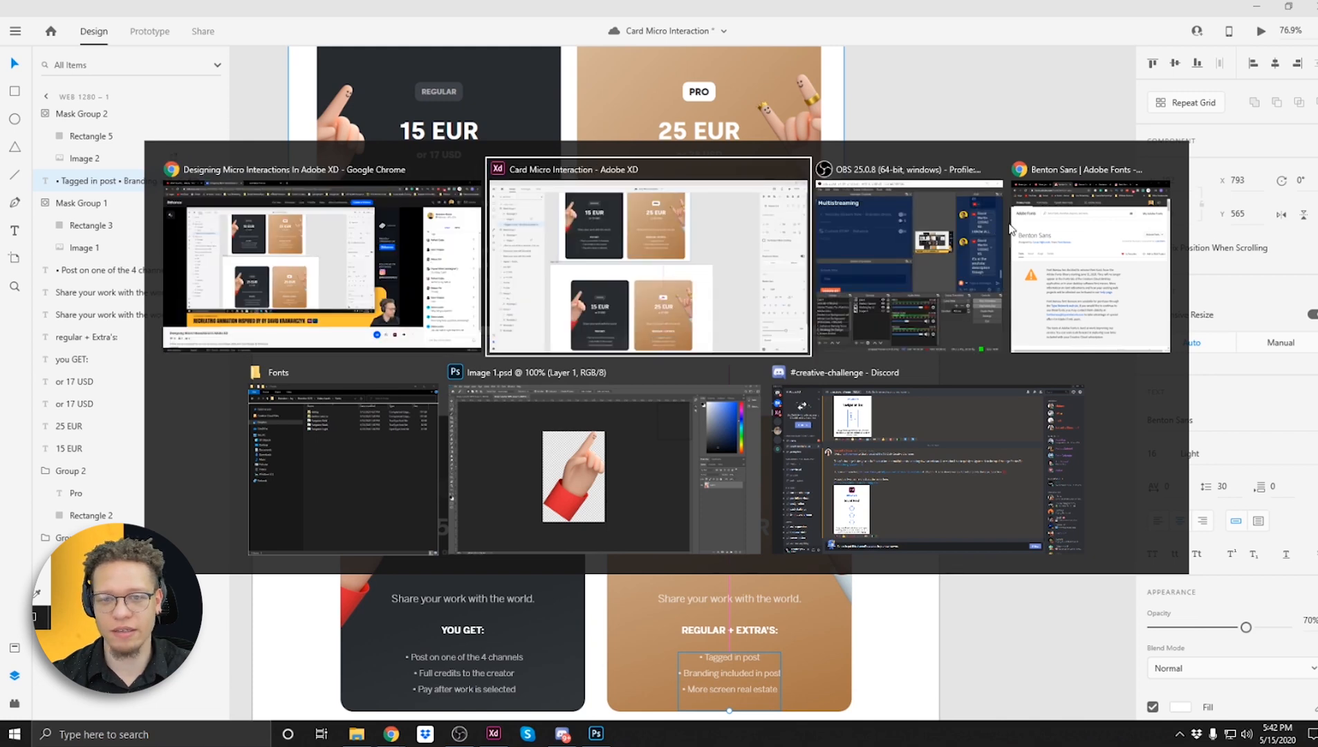
{"action": "left_click", "coordinate": [319, 256]}
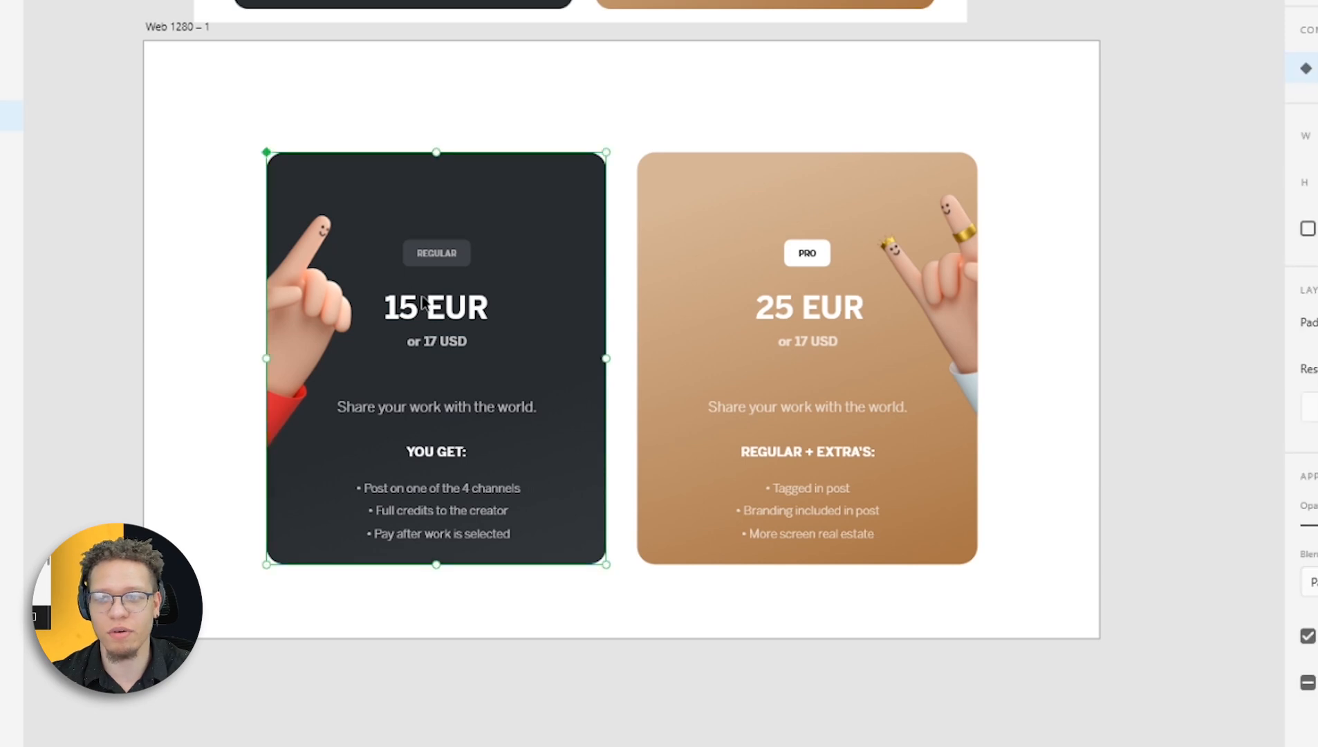
Add a hover state to the dark card component and return to its default state
{"action": "left_click", "coordinate": [1287, 209]}
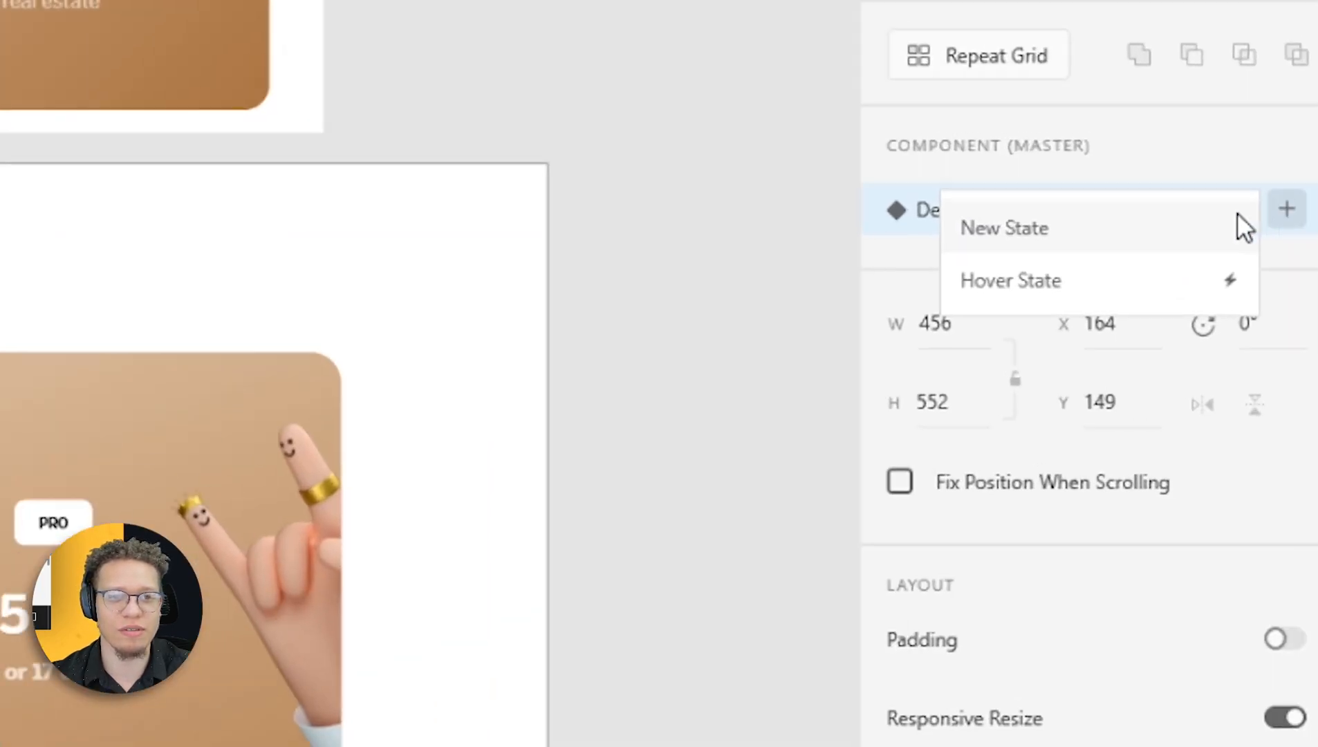
{"action": "left_click", "coordinate": [1011, 279]}
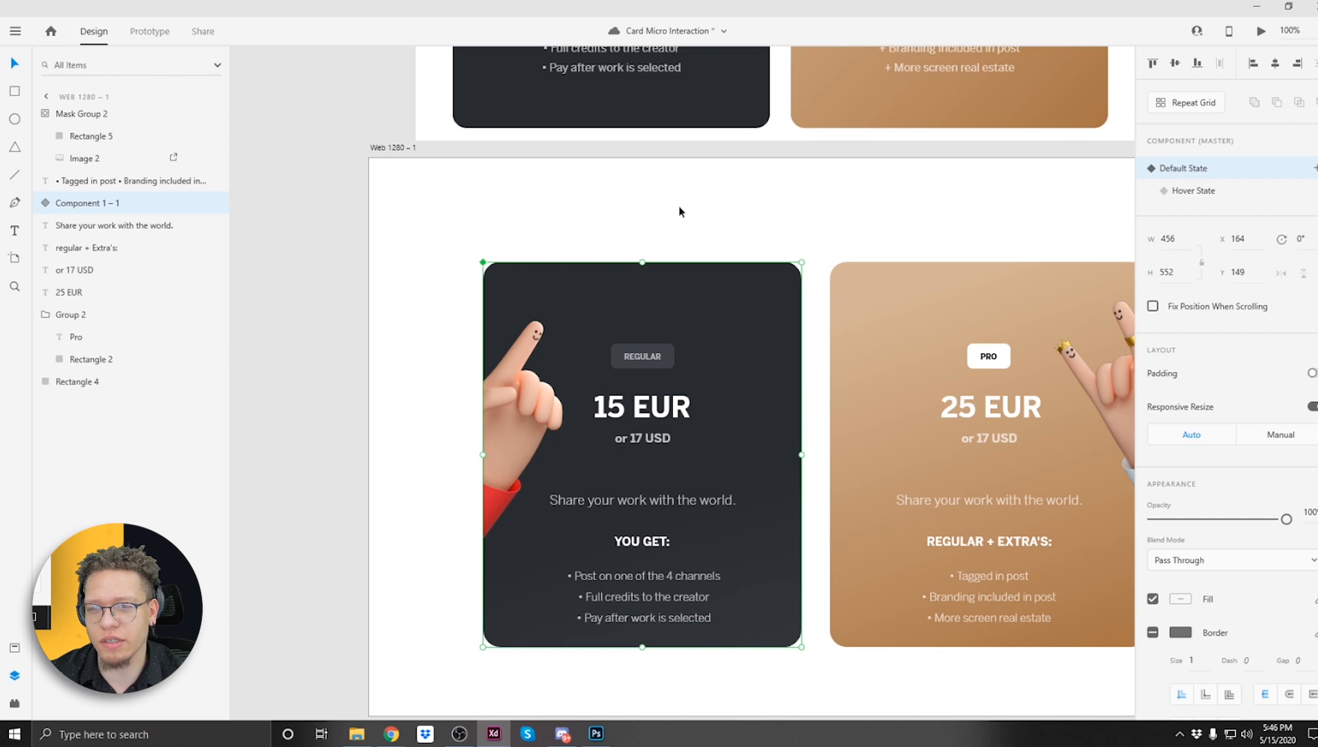
{"action": "mouse_move", "coordinate": [521, 310]}
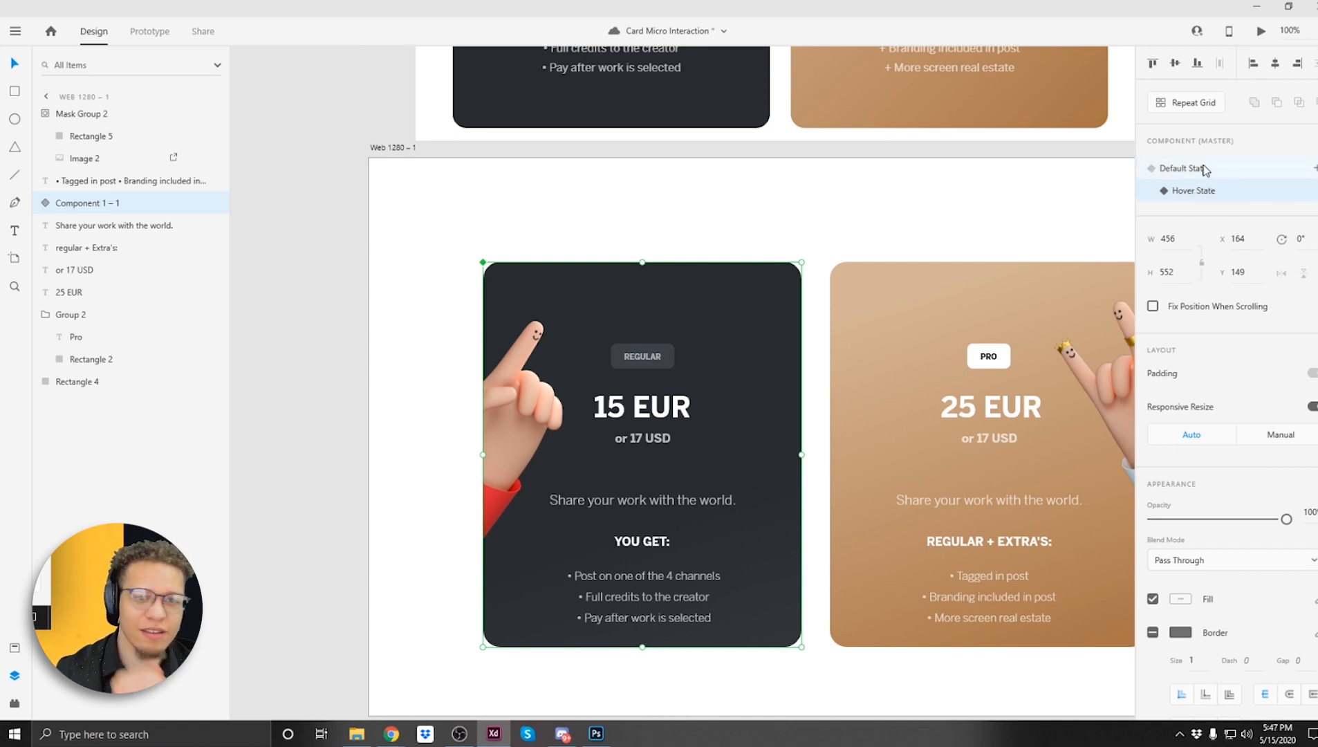
{"action": "left_click", "coordinate": [1185, 168]}
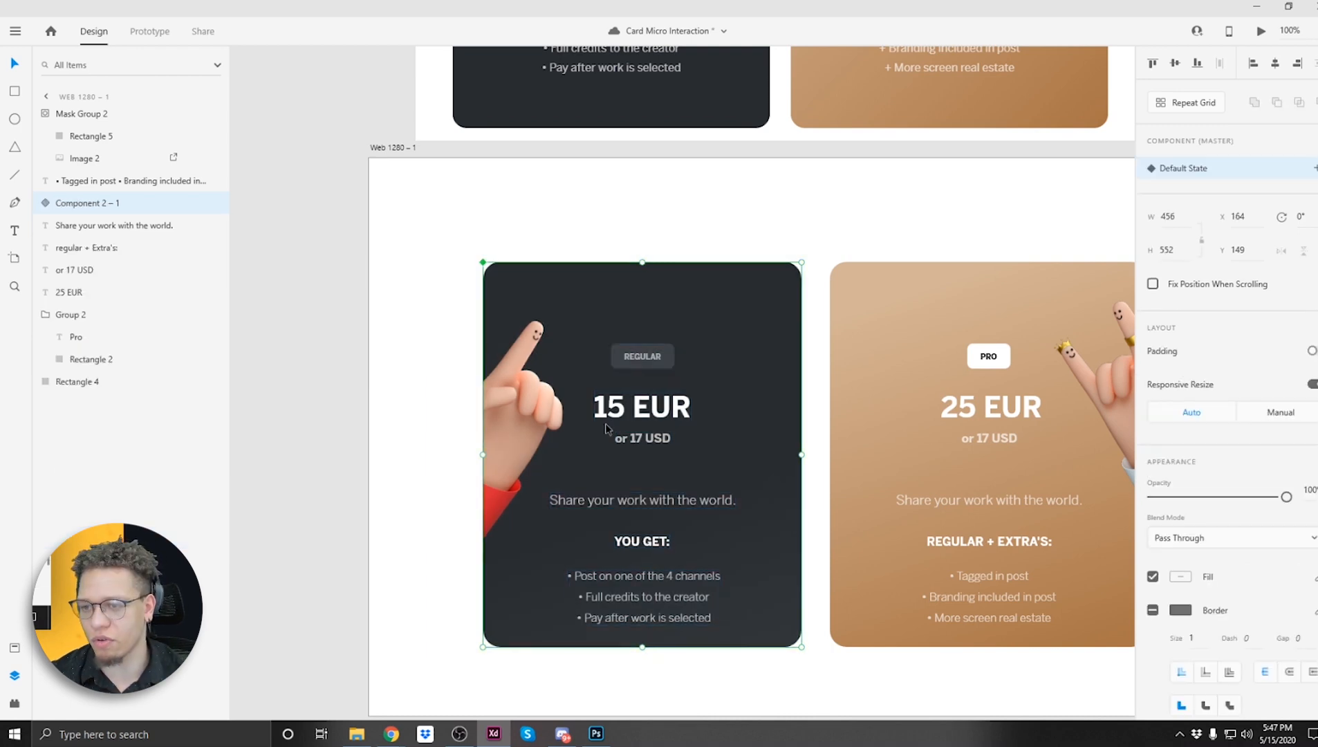
Select the hand's clipping shape inside the mask group and zoom in on the card's top
{"action": "left_click", "coordinate": [96, 224]}
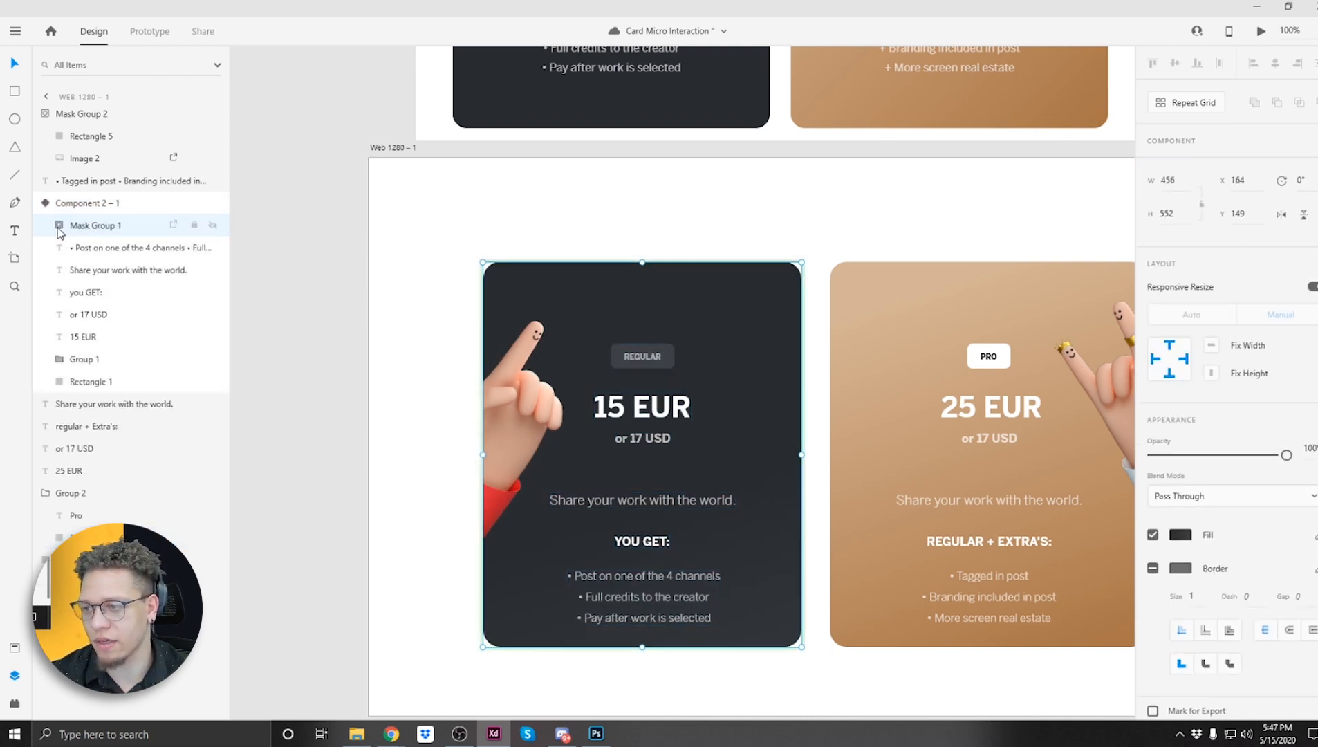
{"action": "left_click", "coordinate": [98, 270]}
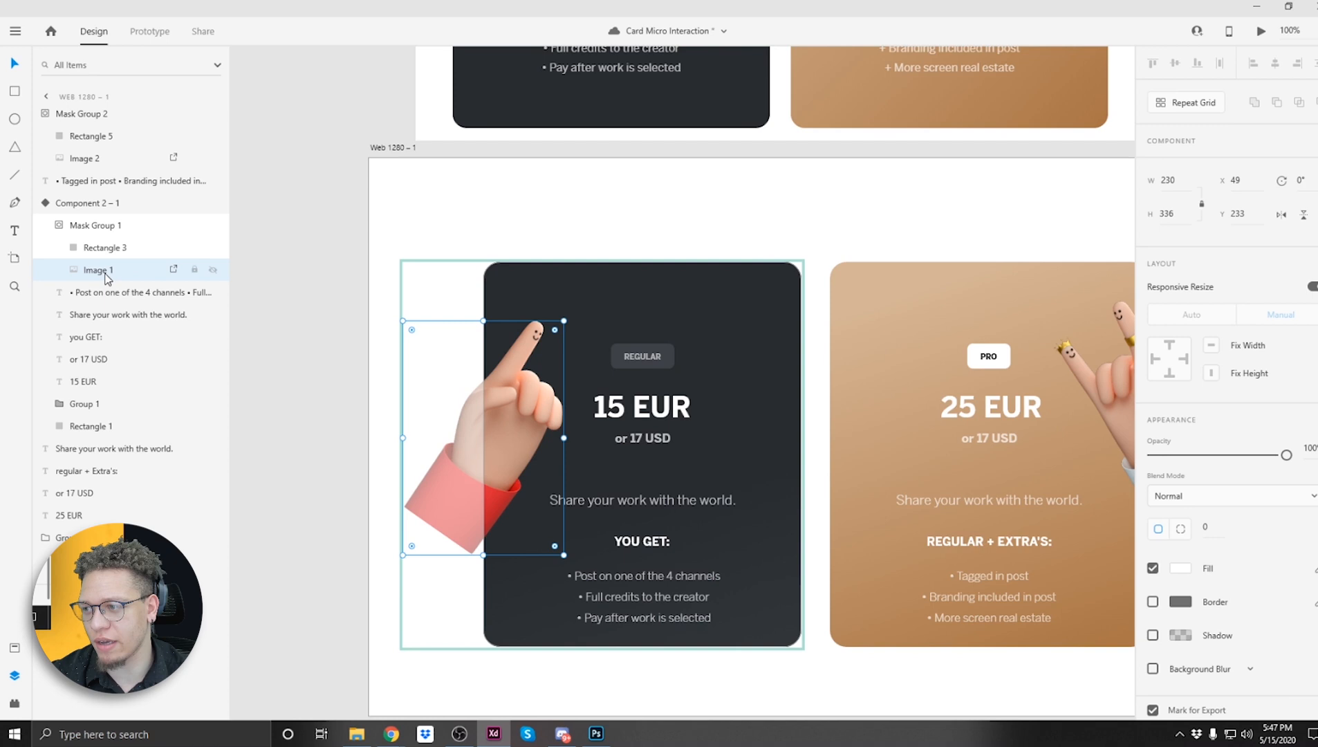
{"action": "left_click", "coordinate": [90, 203]}
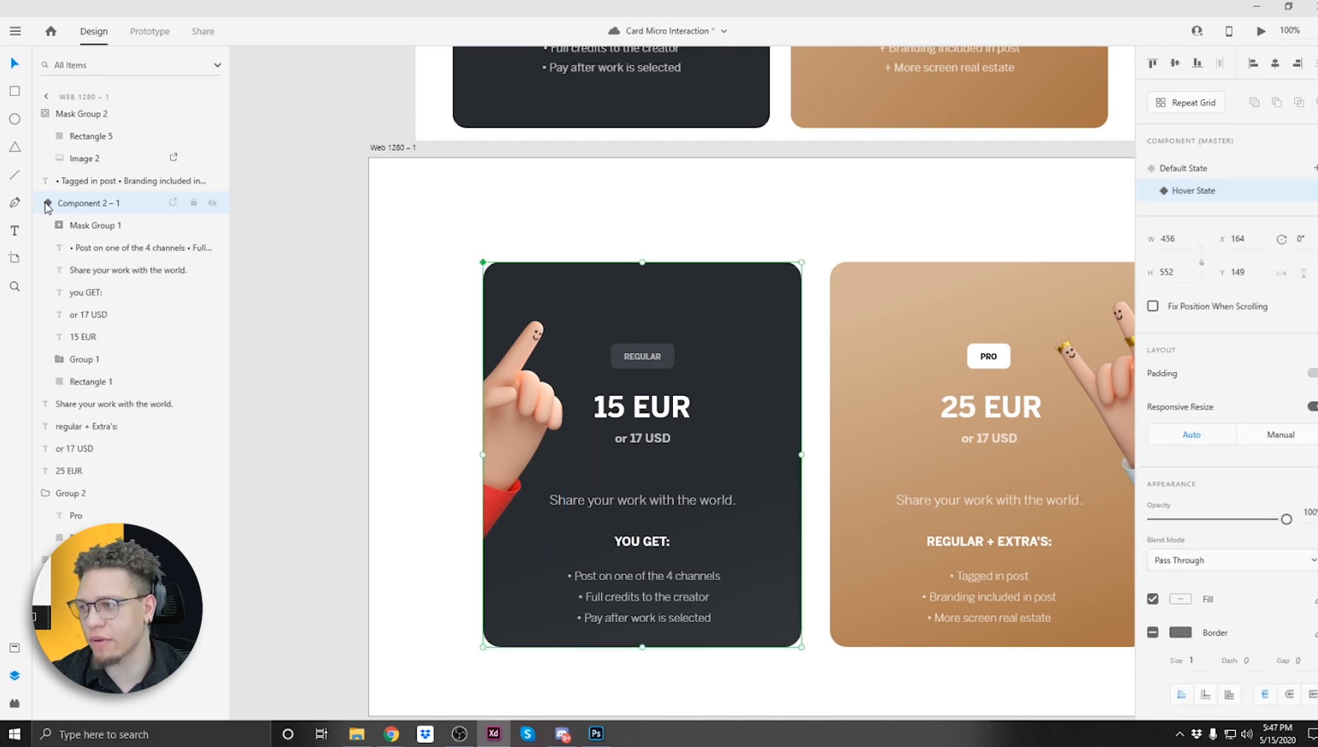
{"action": "left_click", "coordinate": [106, 247]}
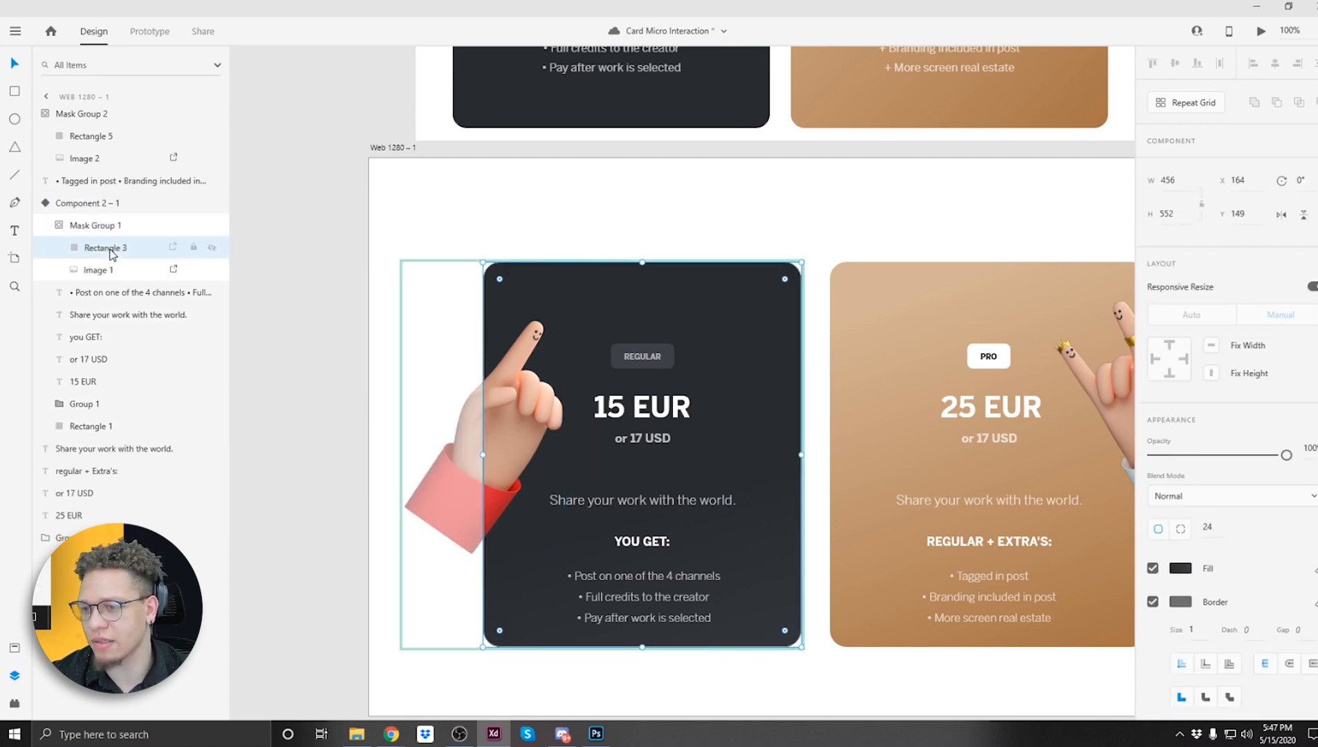
{"action": "left_click", "coordinate": [98, 269]}
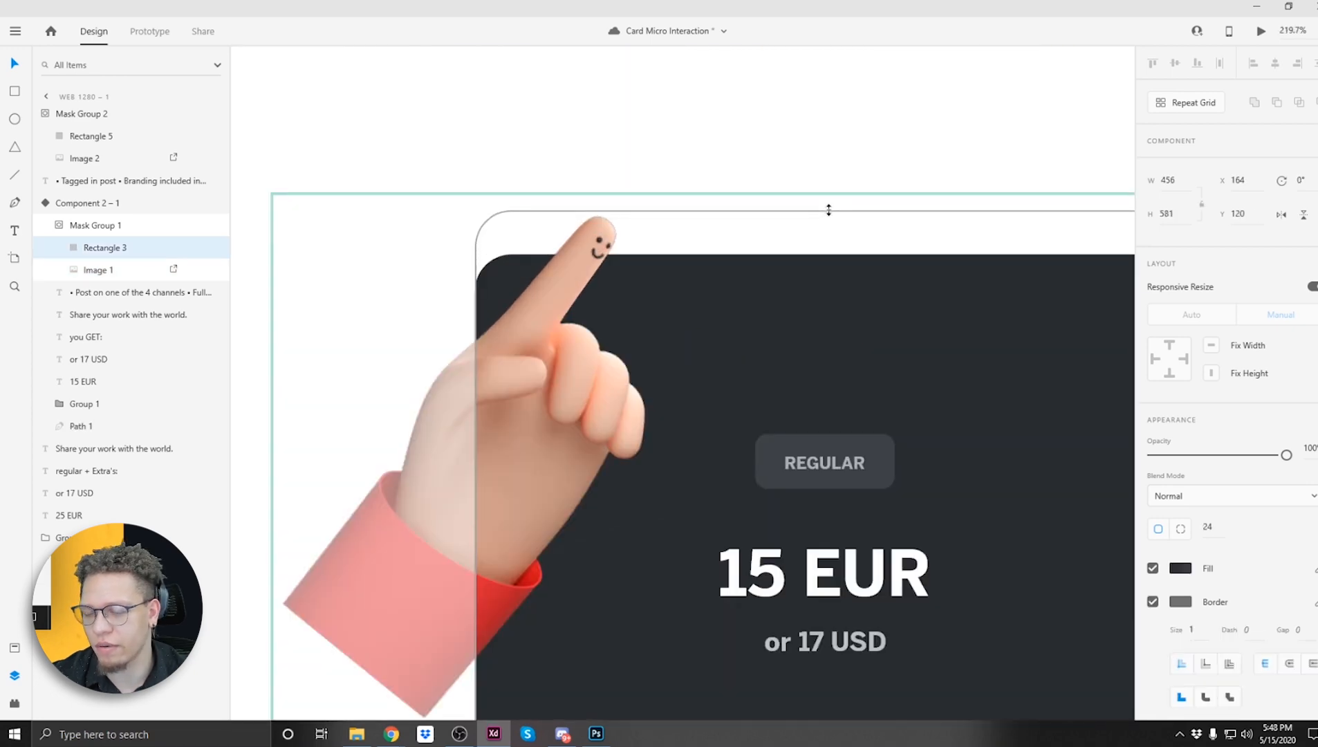
{"action": "left_click", "coordinate": [150, 31]}
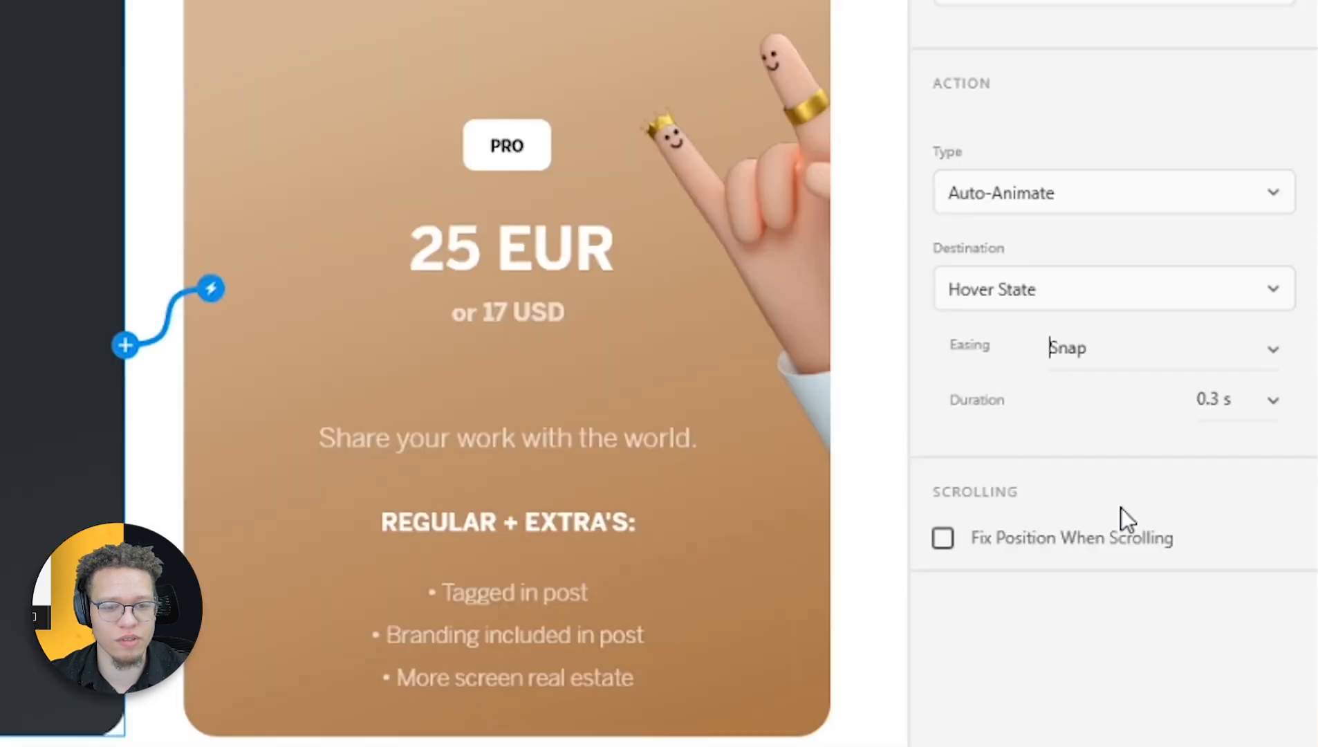
Lengthen the hover auto-animate transition to 0.6 seconds
{"action": "left_click", "coordinate": [1212, 398]}
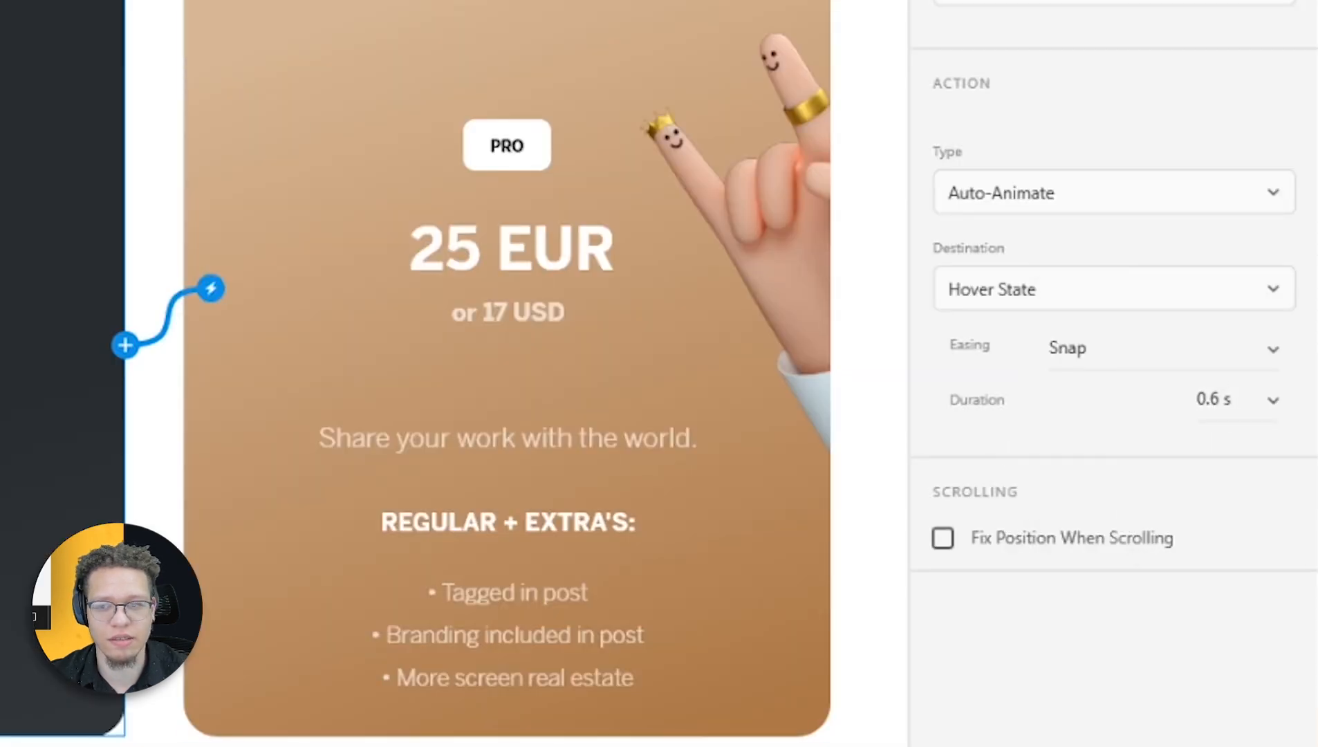
{"action": "left_click", "coordinate": [1259, 30]}
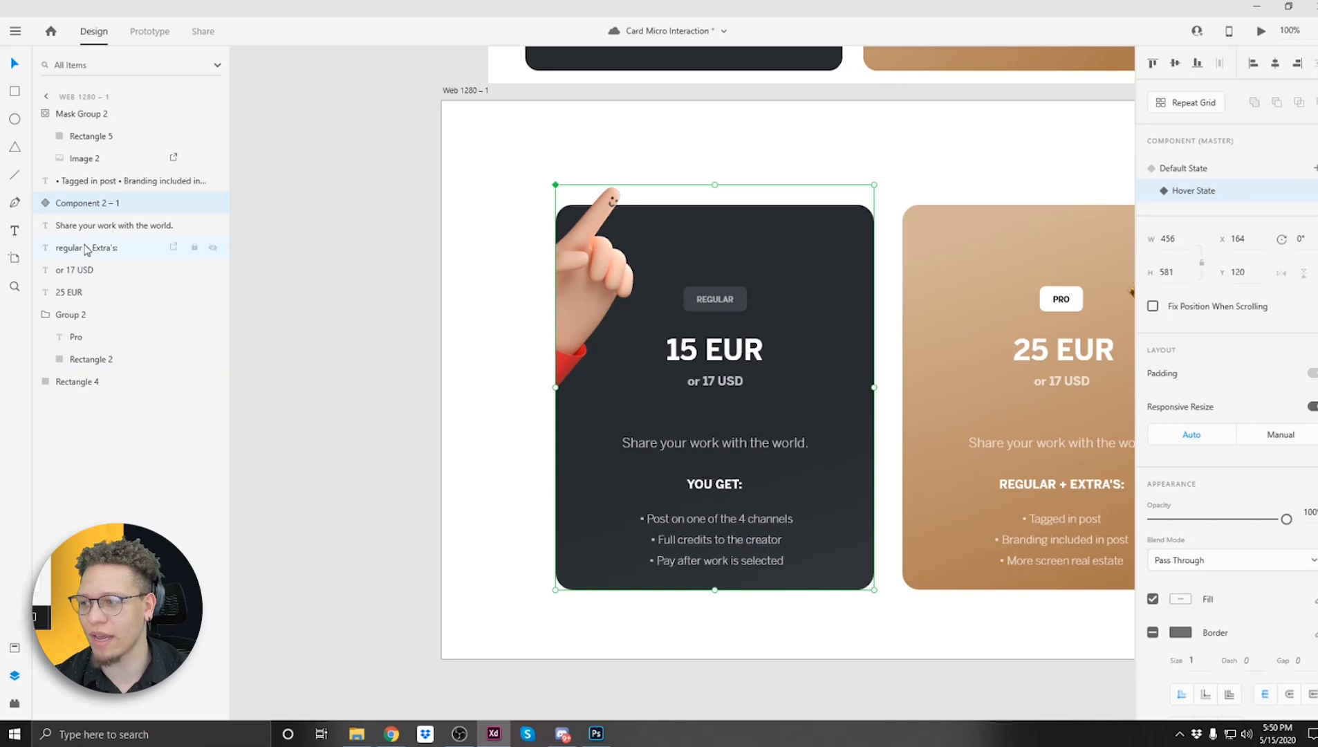
Select the card's background rectangle inside the component to duplicate it
{"action": "double_click", "coordinate": [91, 383]}
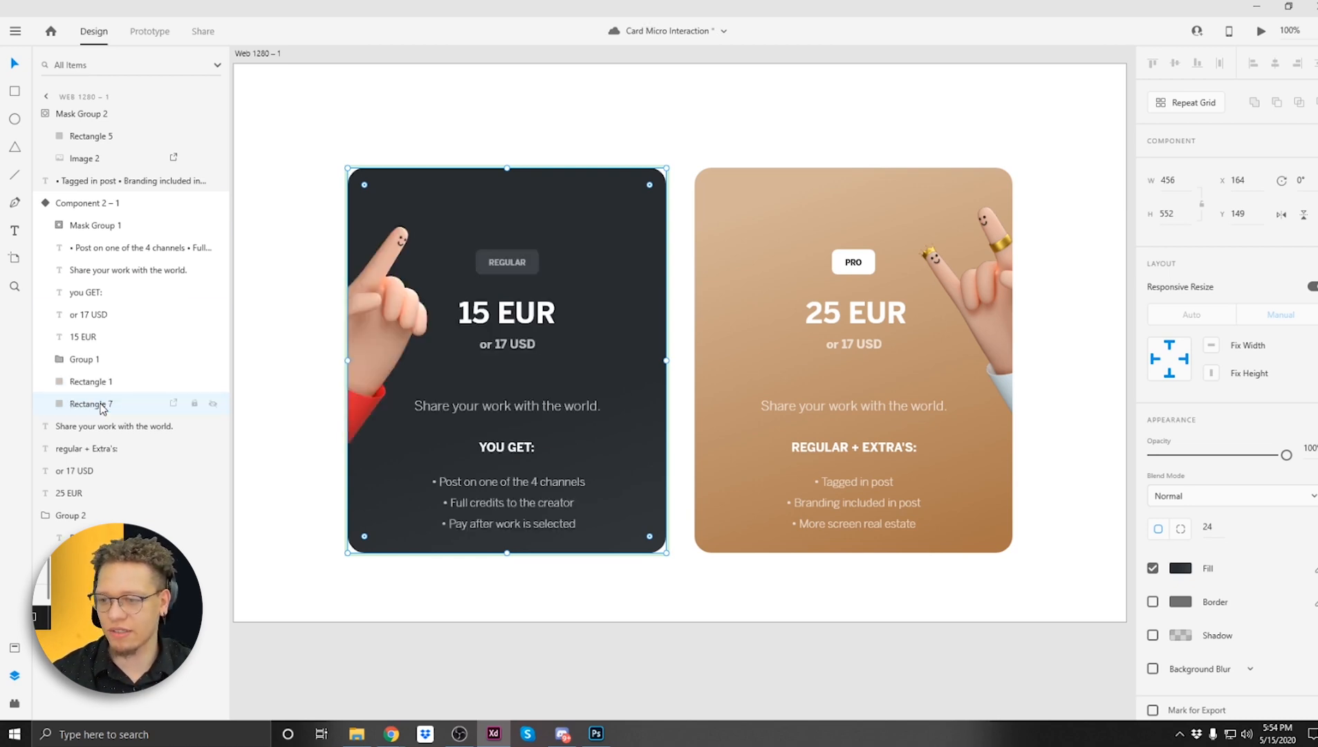
Rename the duplicate 'Rectangle shadow' and try a drop shadow with edited blur and offset
{"action": "double_click", "coordinate": [90, 403]}
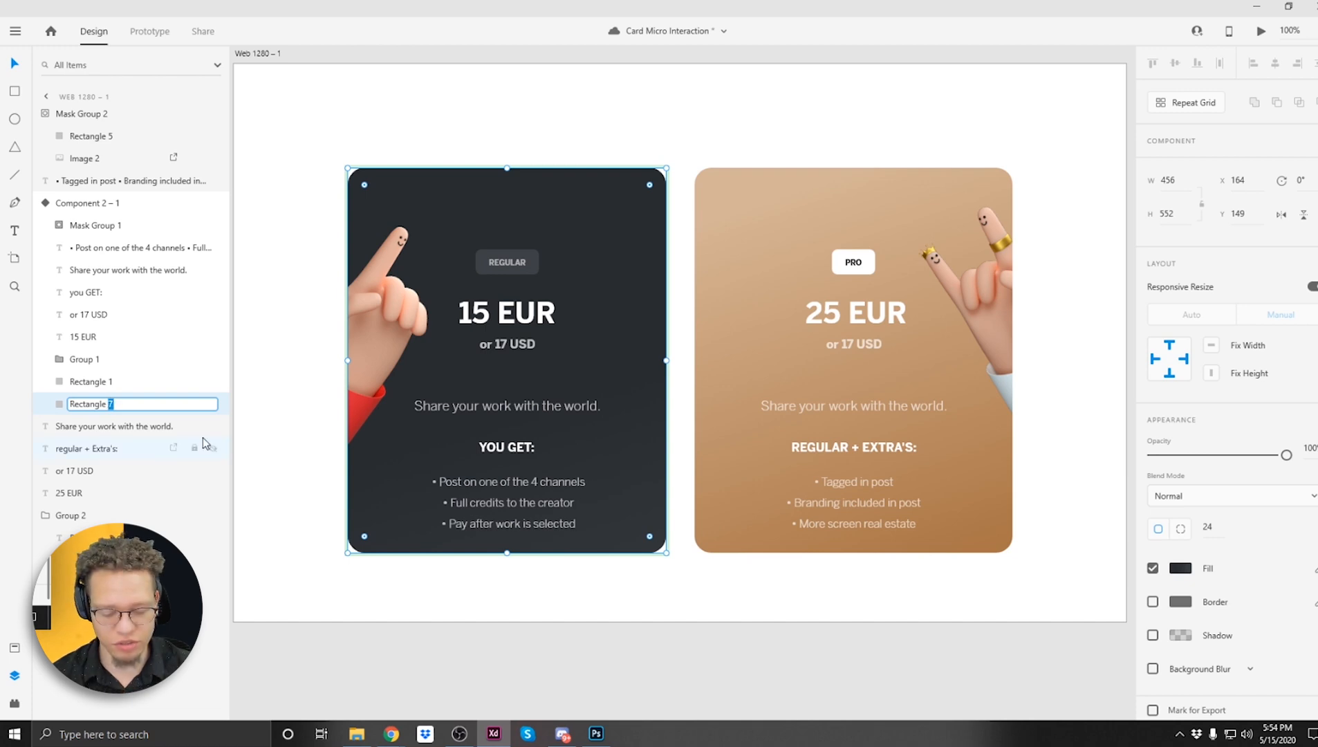
{"action": "left_click", "coordinate": [1152, 635]}
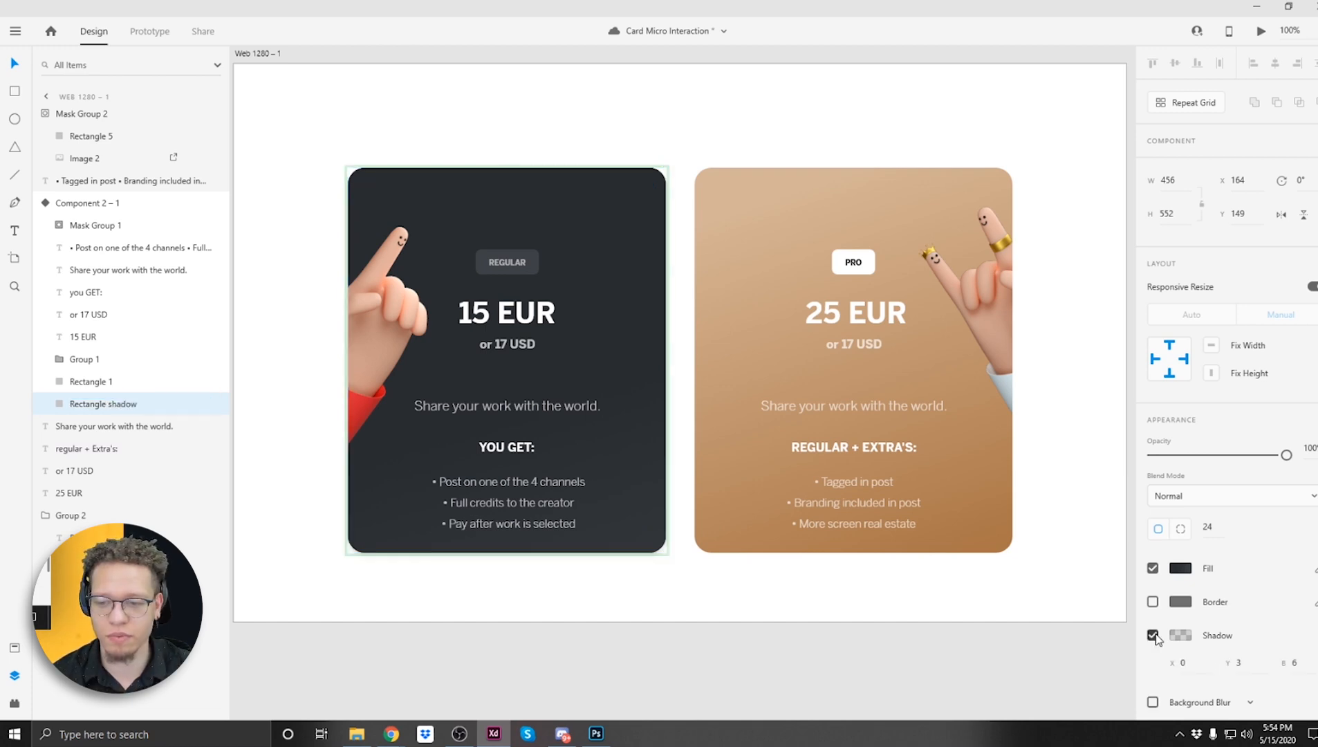
{"action": "triple_click", "coordinate": [1285, 662]}
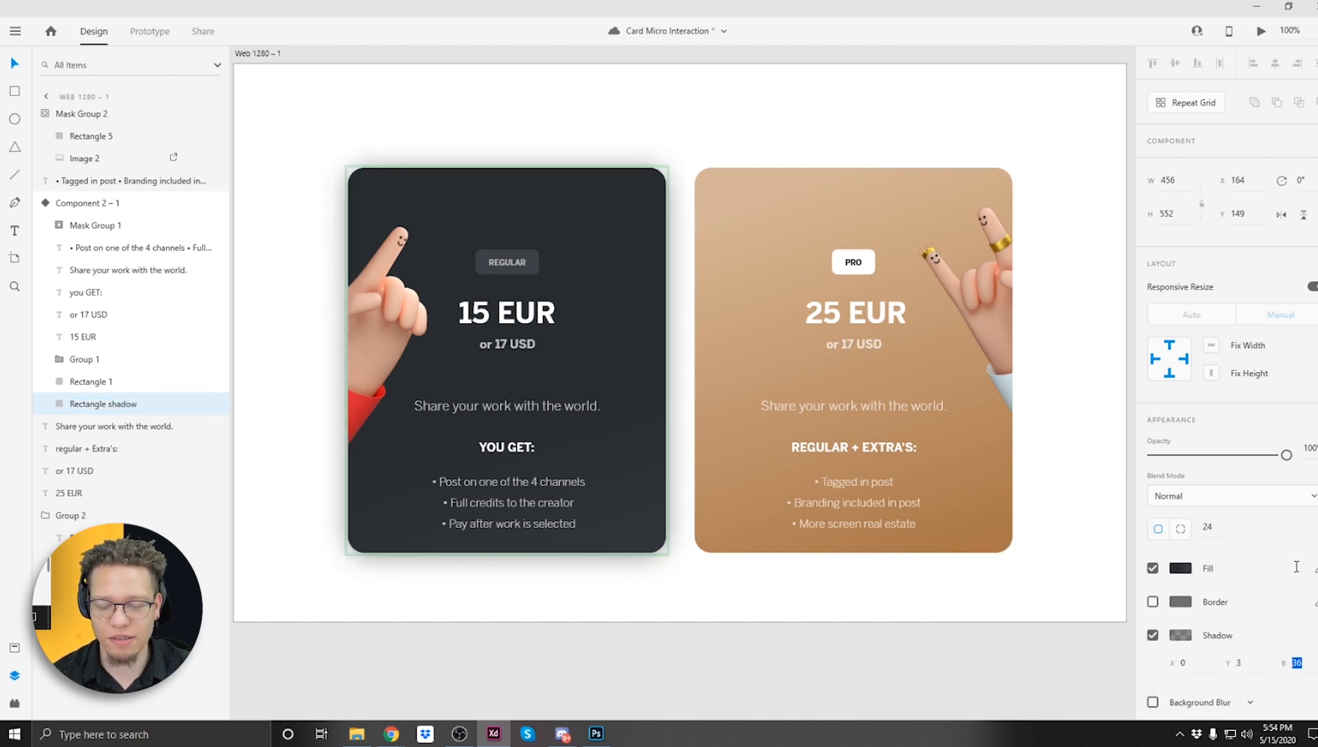
{"action": "left_click", "coordinate": [1181, 635]}
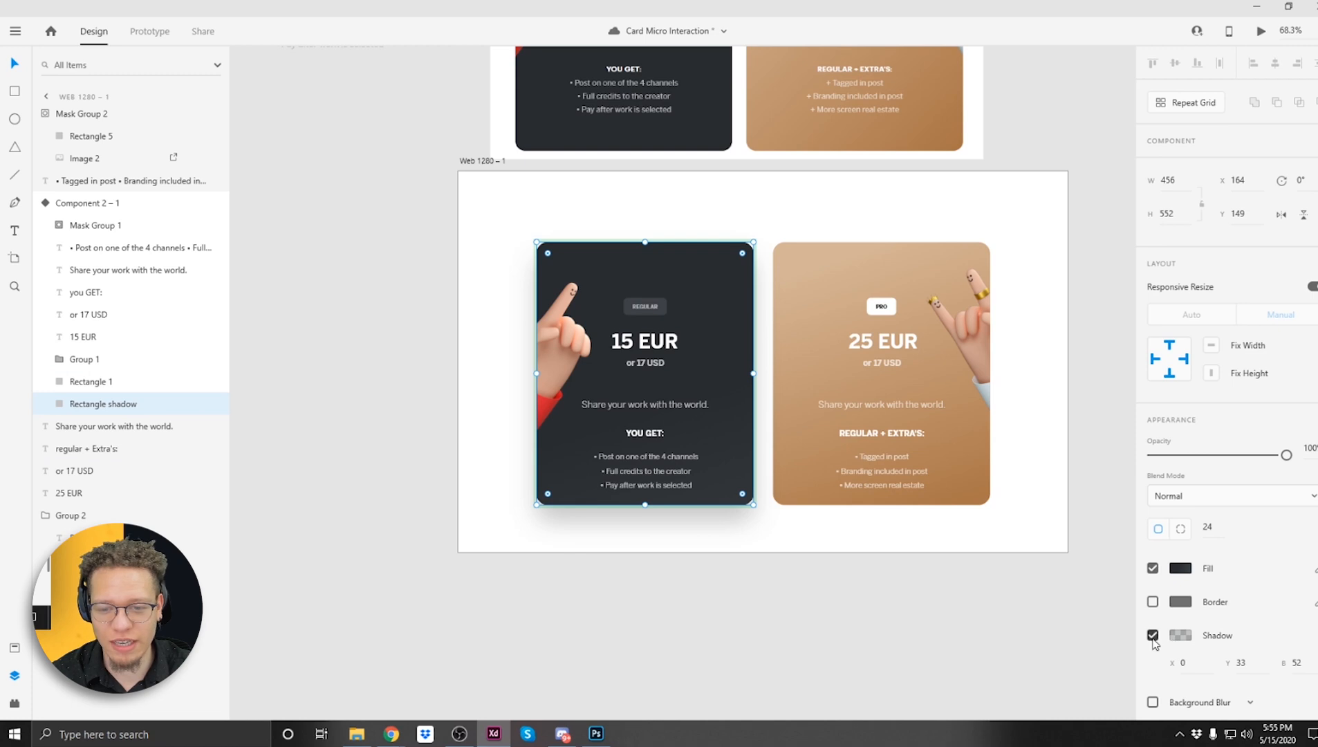
{"action": "mouse_move", "coordinate": [21, 412]}
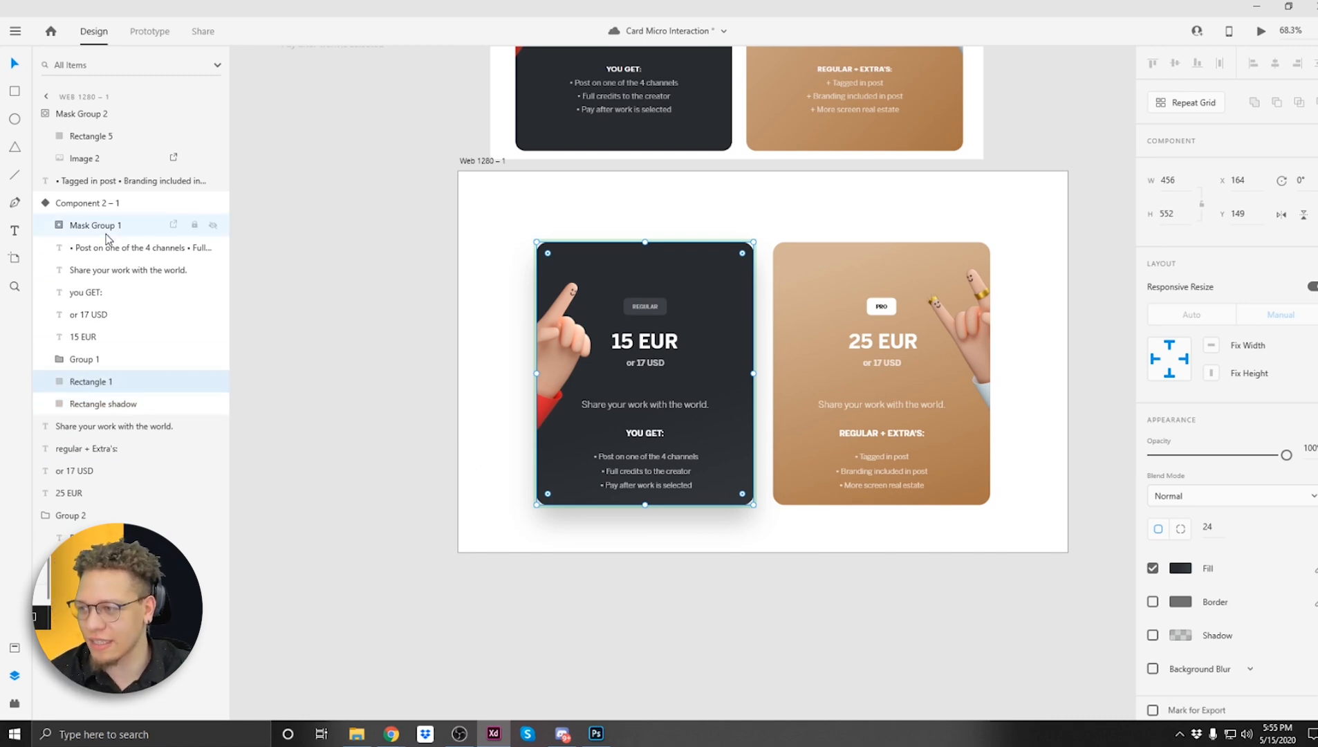
Increase the object blur on the shadow rectangle for a soft shadow
{"action": "left_click", "coordinate": [90, 380]}
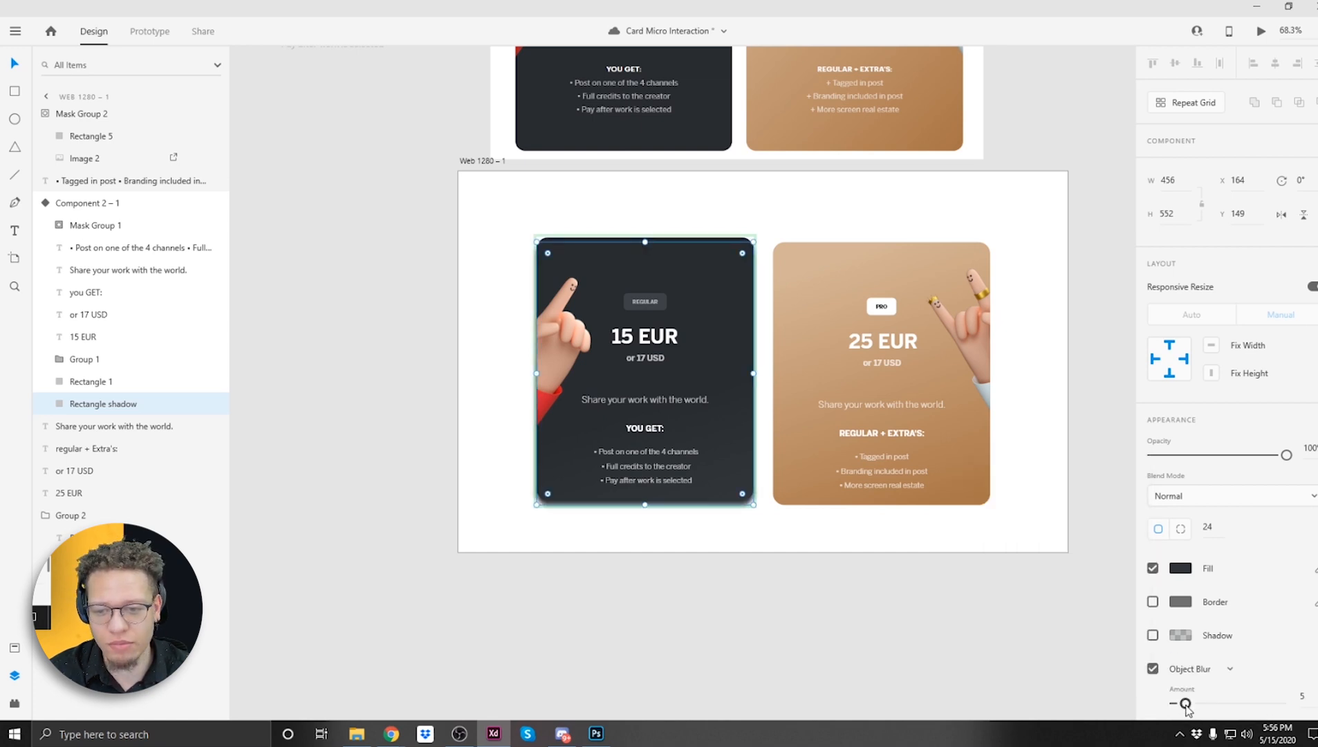
{"action": "left_click", "coordinate": [88, 203]}
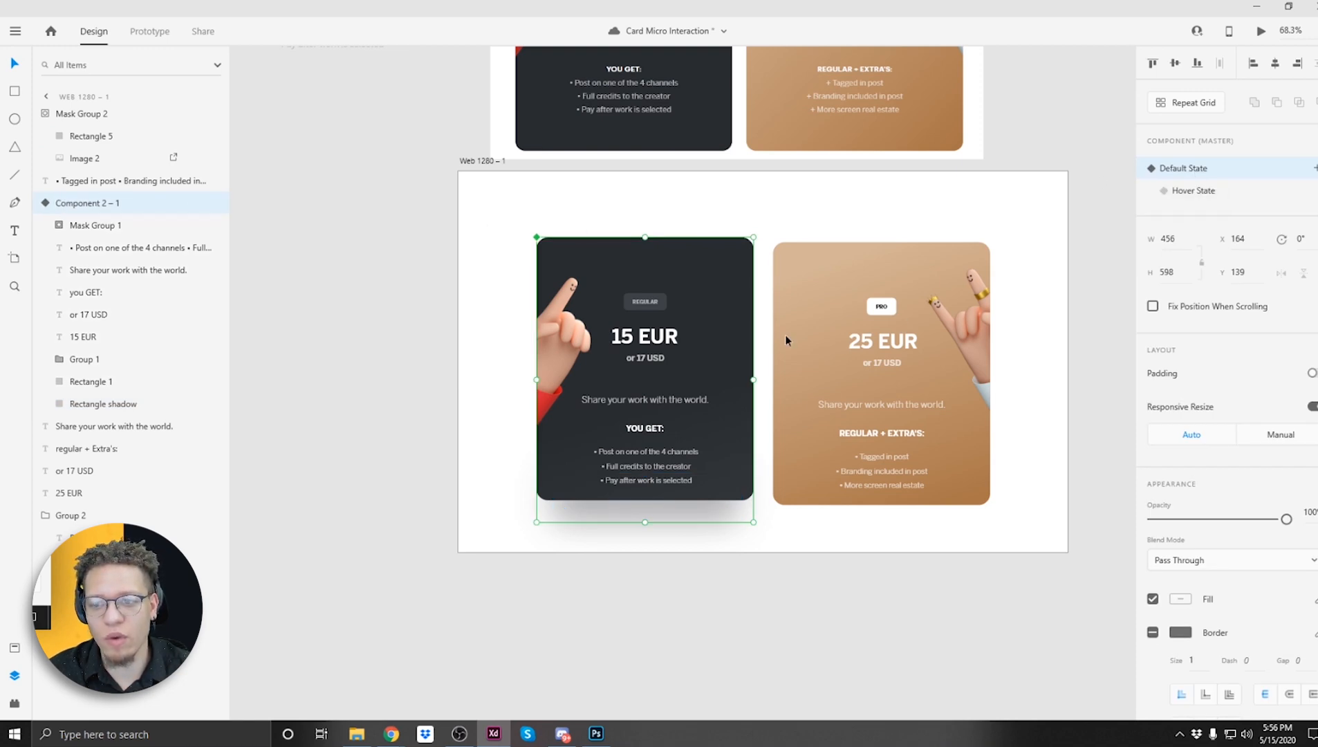
{"action": "mouse_move", "coordinate": [82, 203]}
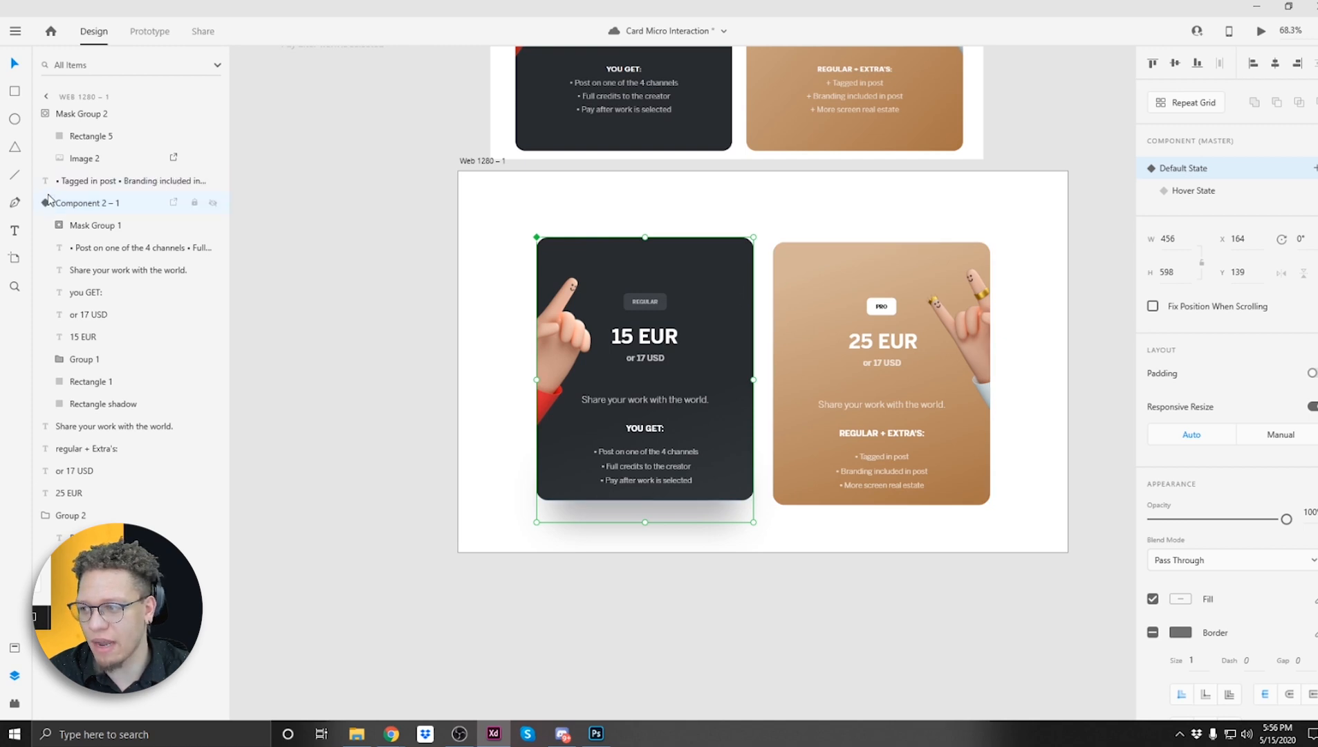
Set the Rectangle shadow layer's opacity to 0% in the default state
{"action": "left_click", "coordinate": [90, 381]}
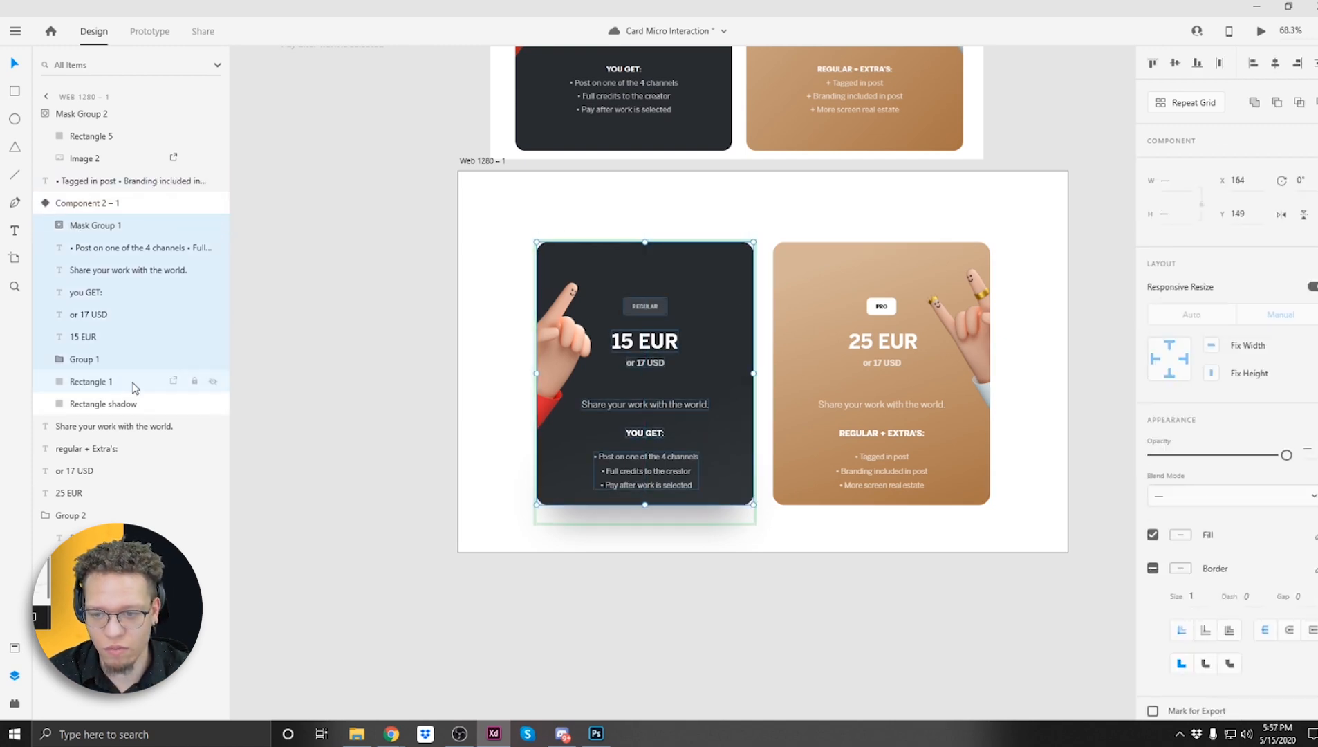
{"action": "left_click", "coordinate": [104, 404]}
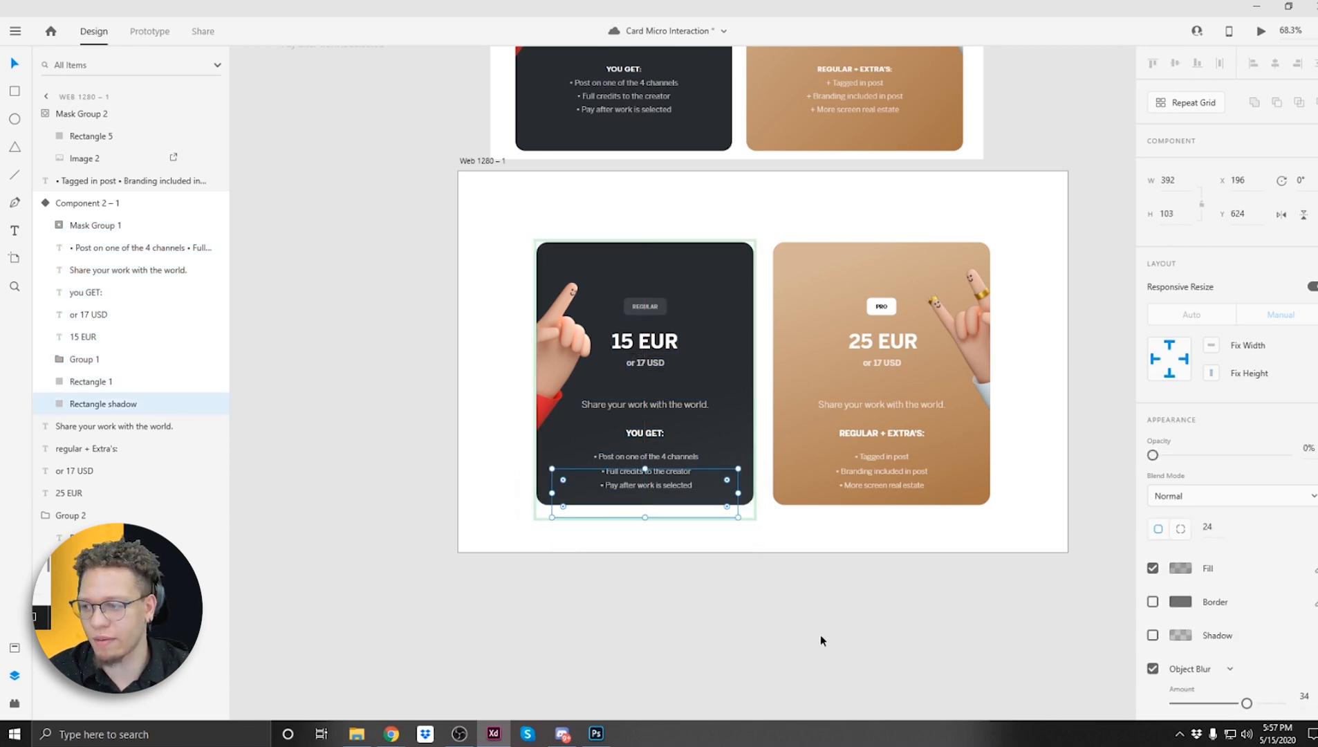
{"action": "left_click", "coordinate": [94, 224]}
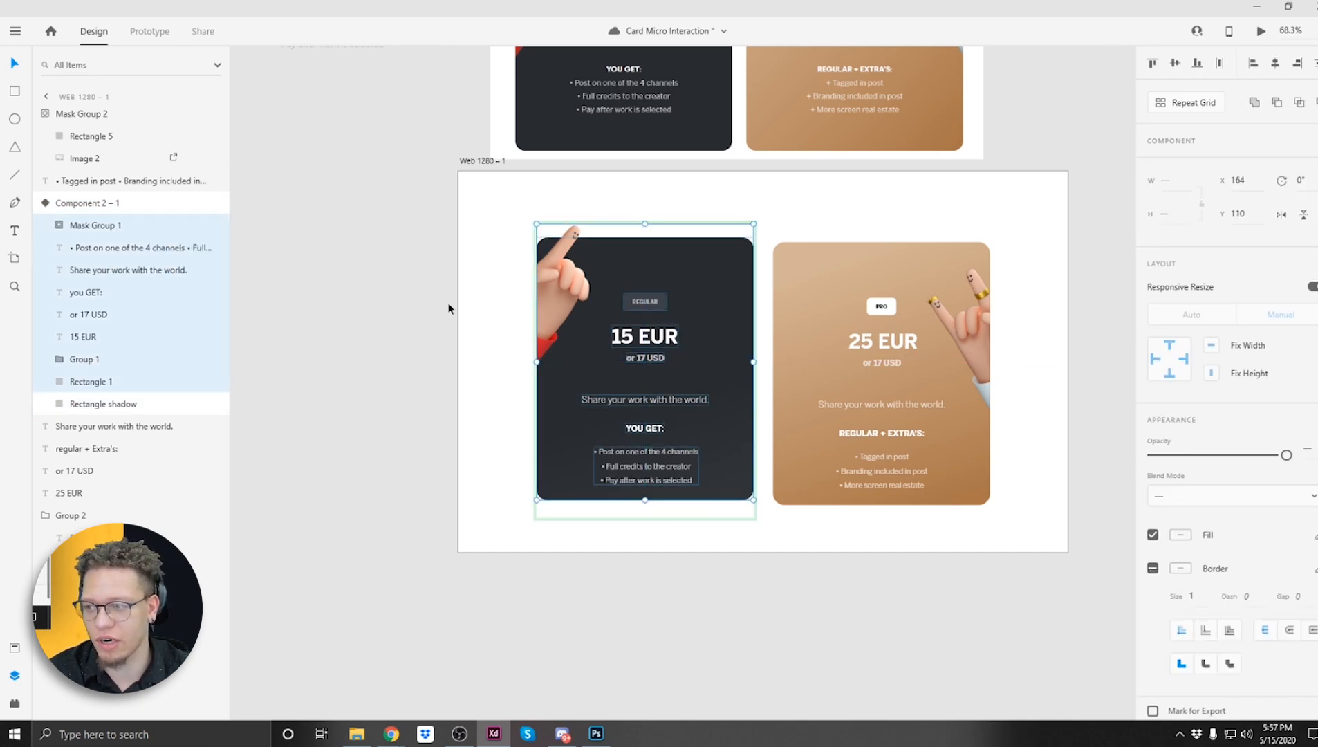
Make the Rectangle shadow fully opaque (100%) in the hover state
{"action": "left_click", "coordinate": [103, 404]}
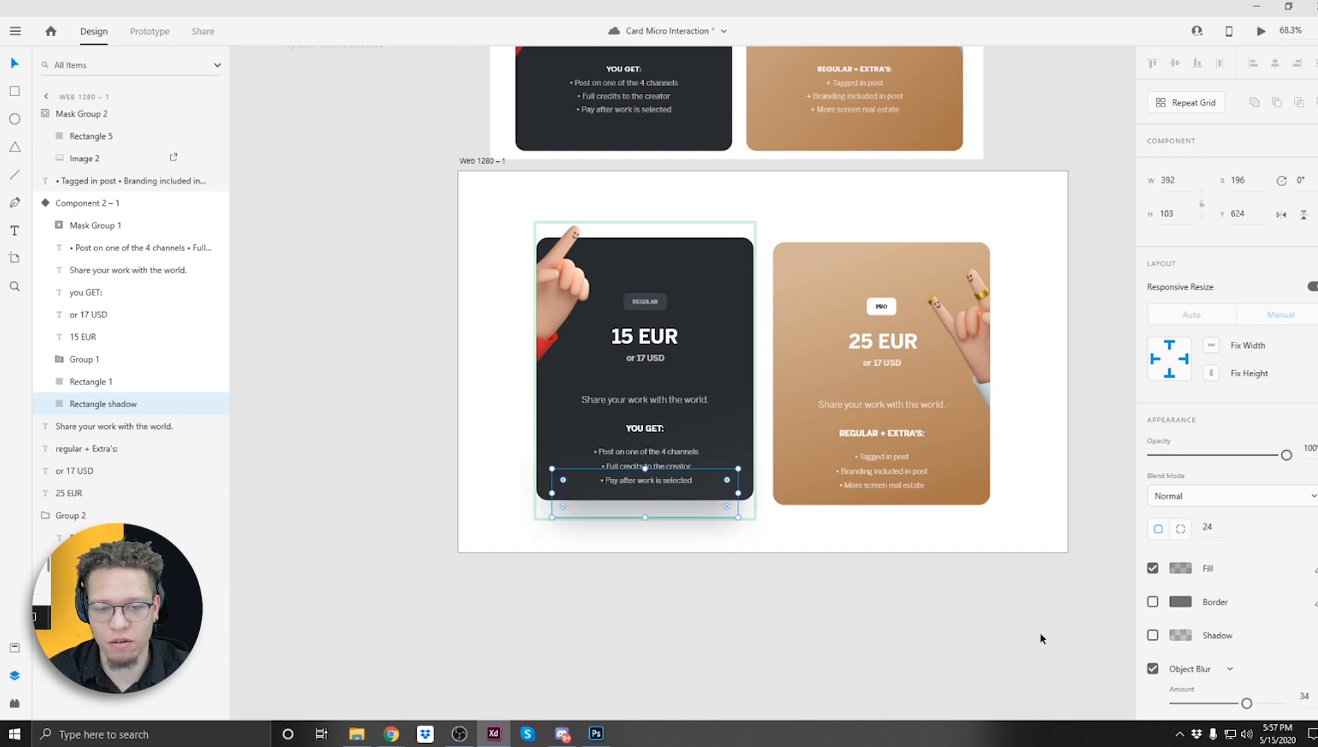
{"action": "left_click", "coordinate": [1258, 30]}
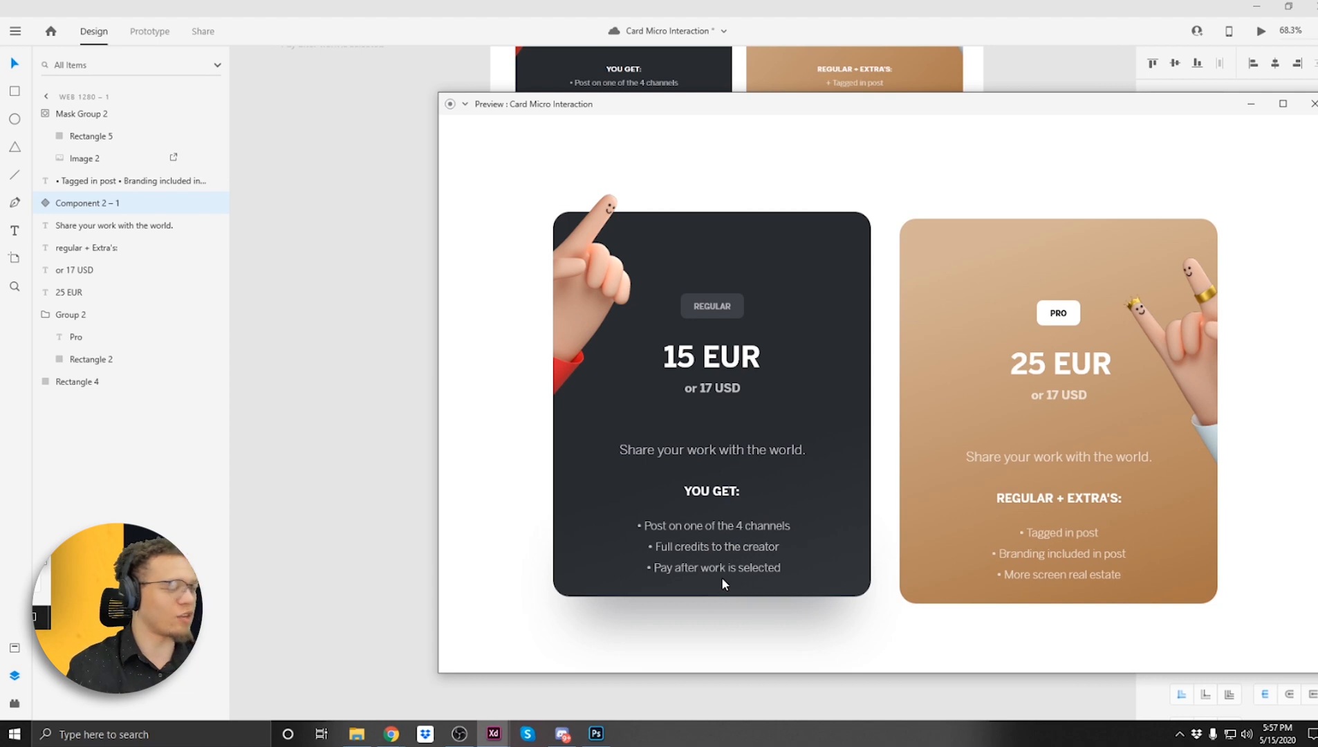
{"action": "mouse_move", "coordinate": [815, 515]}
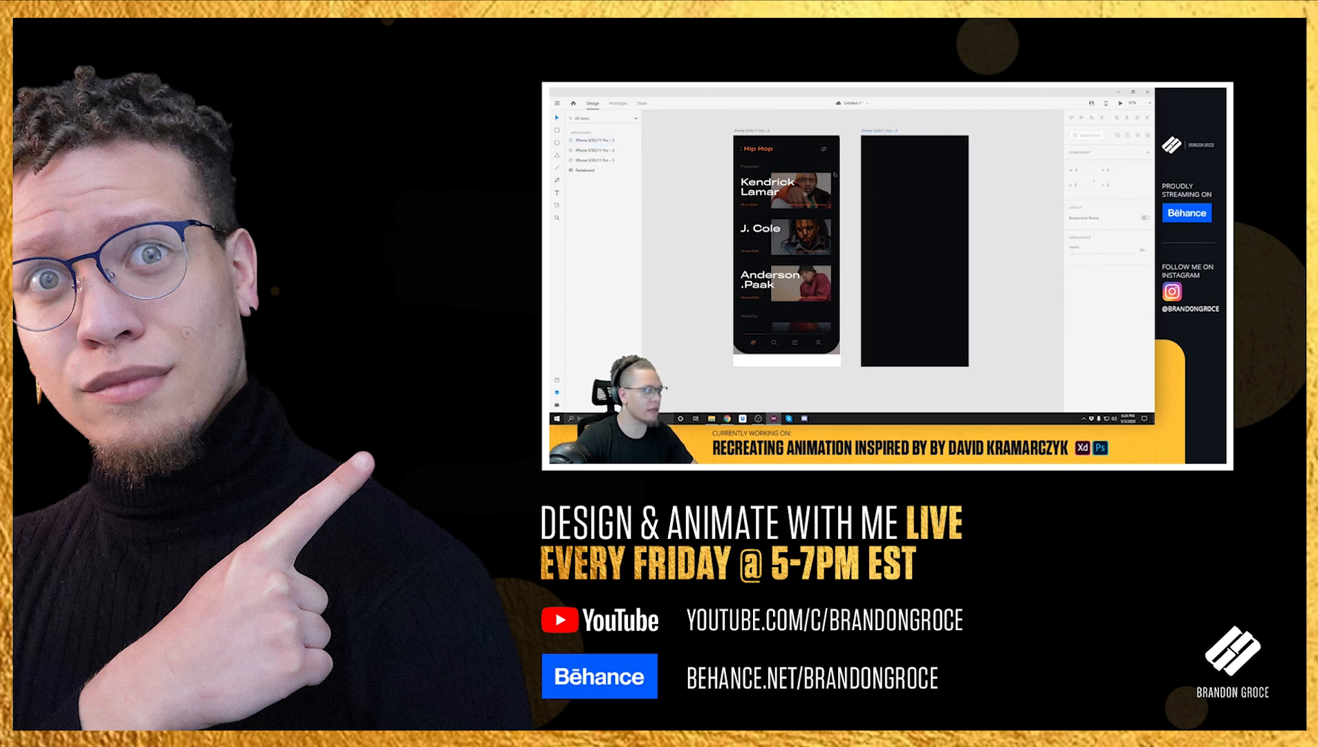
{"action": "left_click", "coordinate": [914, 243]}
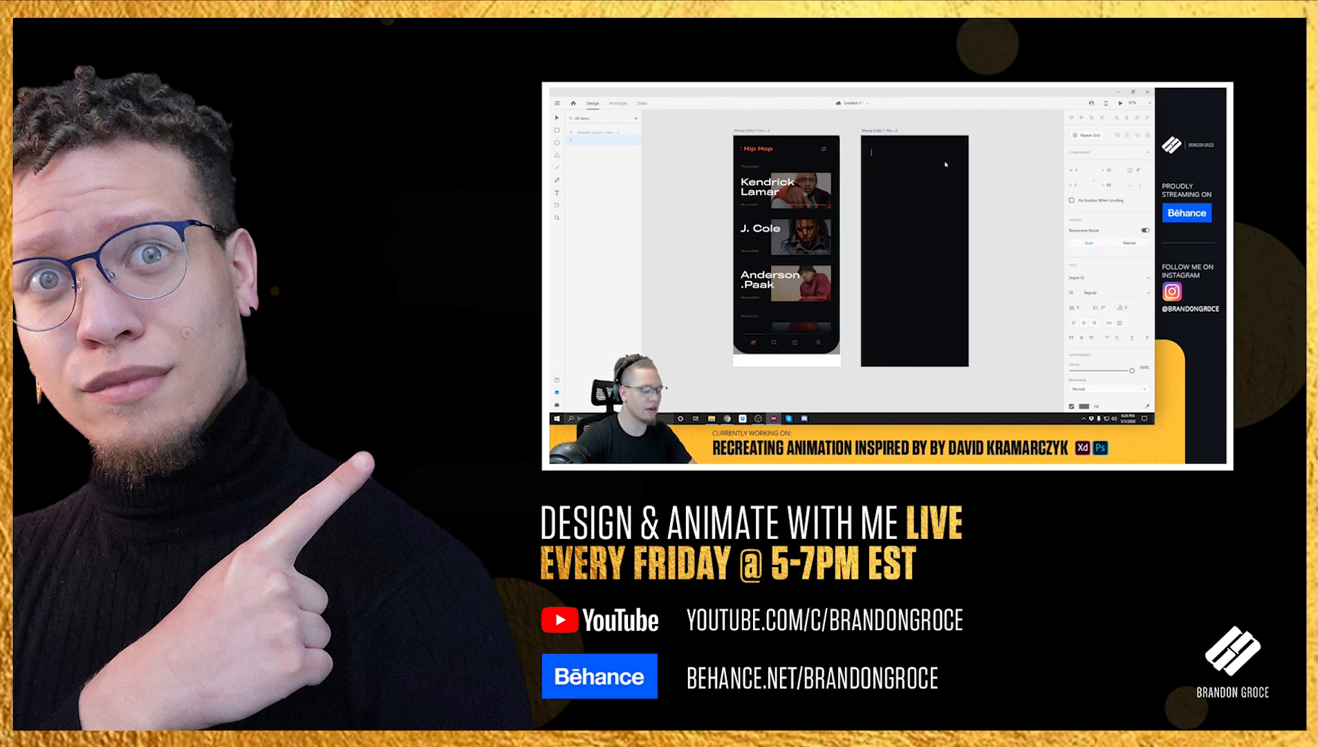
{"action": "type", "text": "Hip Ho"}
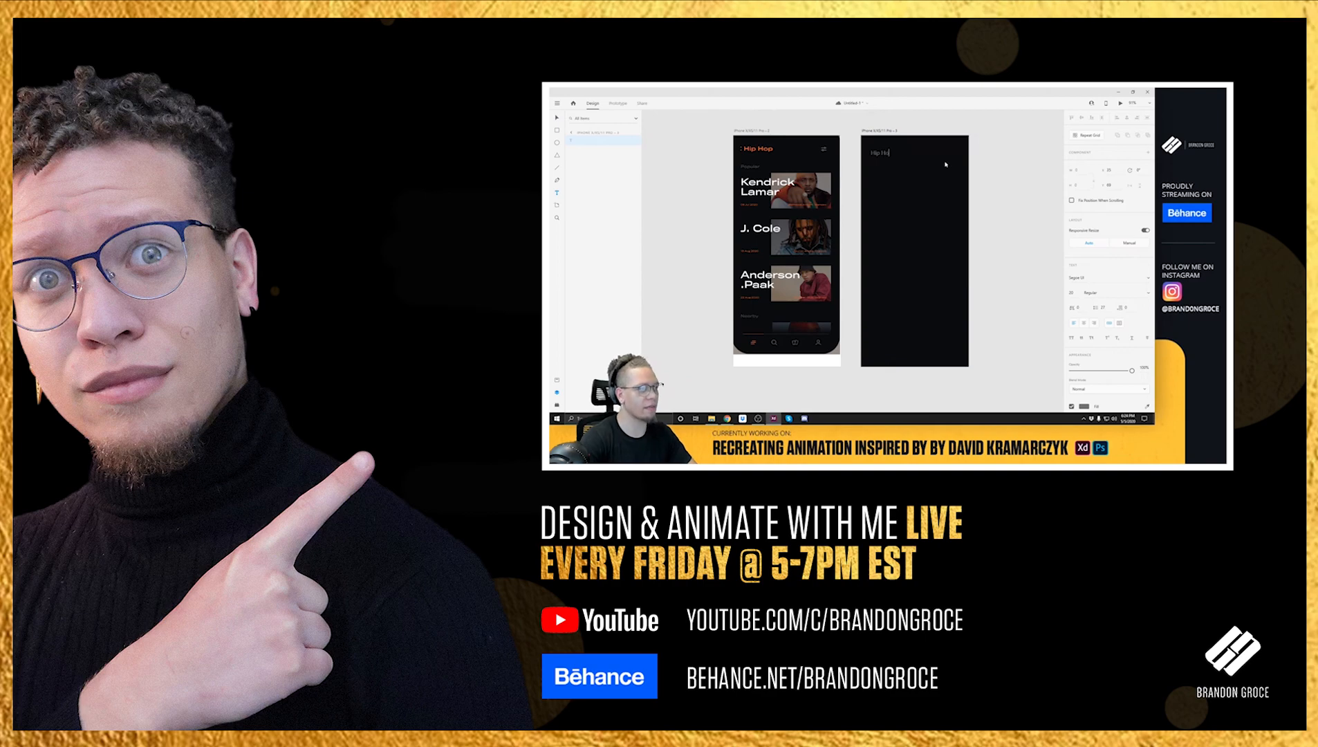